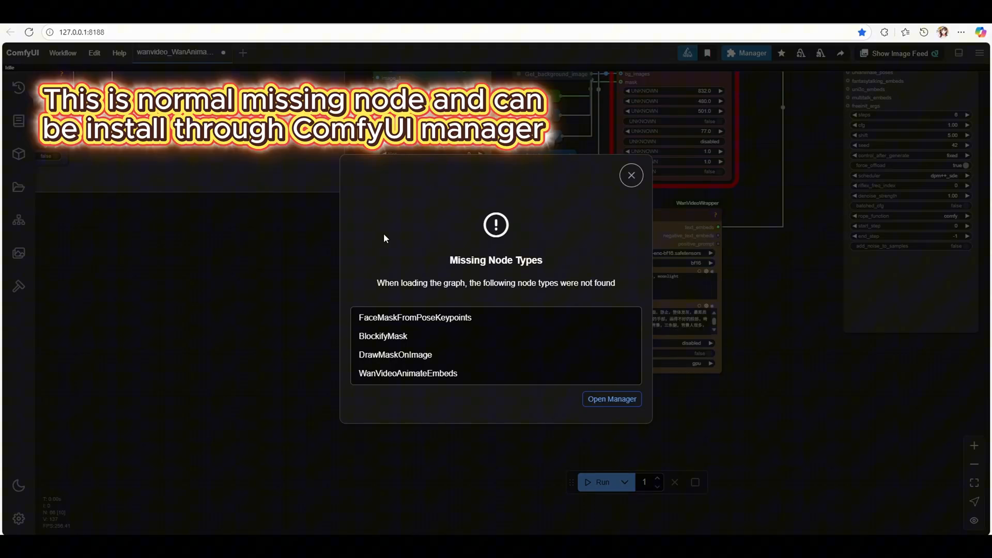
{"action": "mouse_move", "coordinate": [633, 424]}
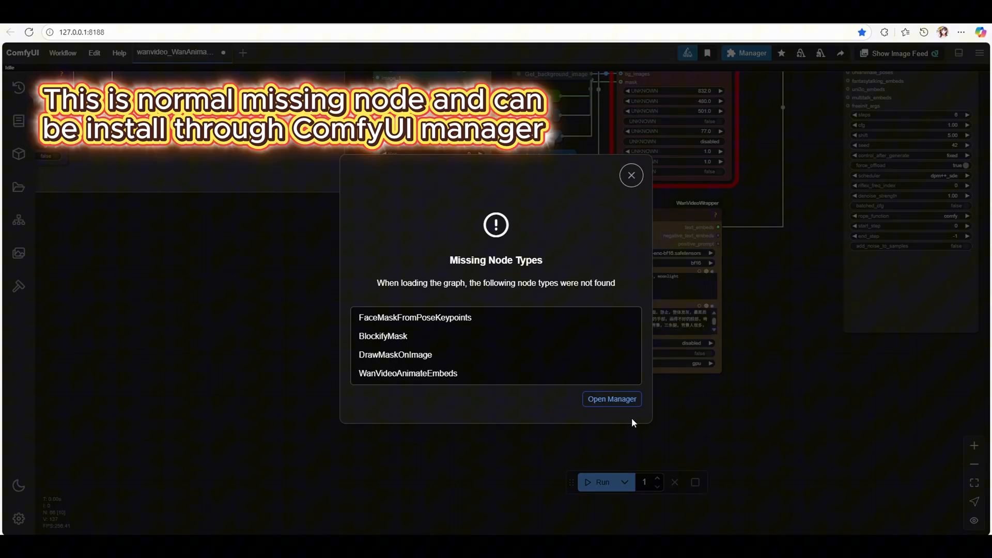
Install ComfyUI-WanVideoWrapper via Manager, restart, then install KJNodes update version 1.1.6 from Update Available
{"action": "left_click", "coordinate": [611, 399]}
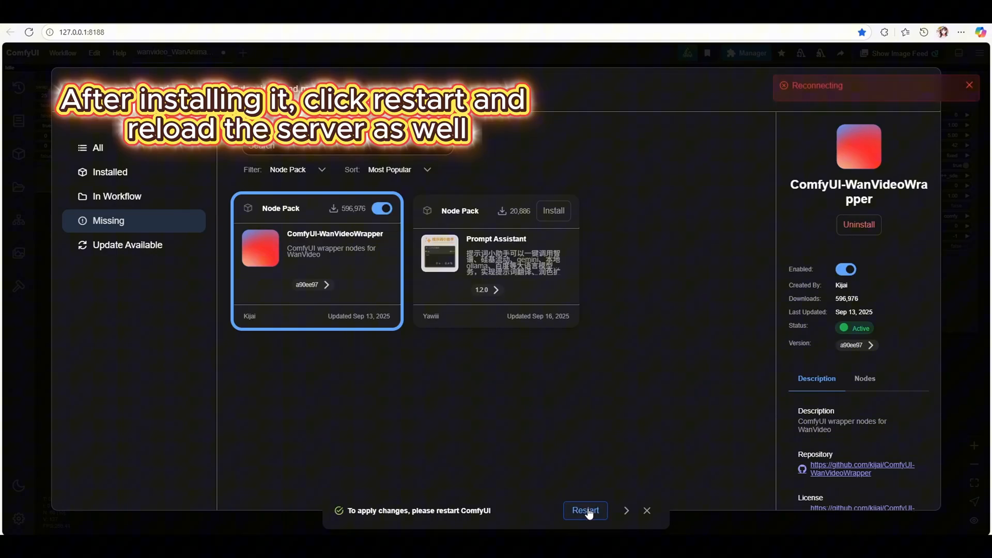
{"action": "left_click", "coordinate": [585, 511]}
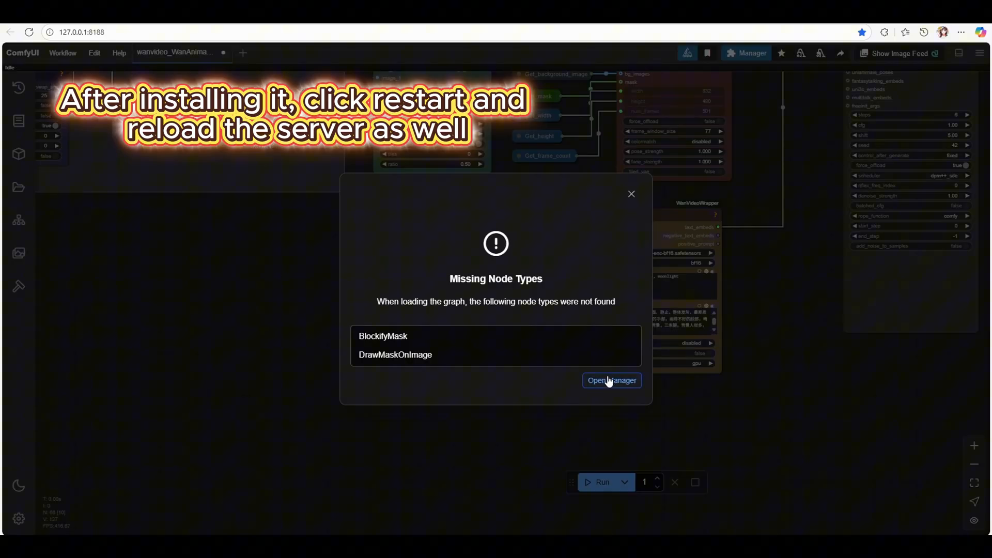
{"action": "left_click", "coordinate": [611, 380]}
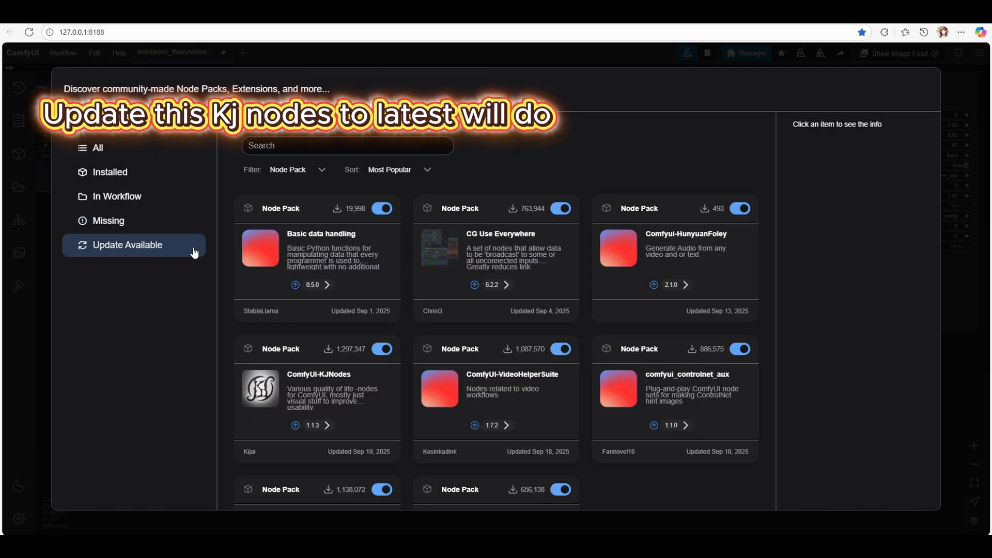
{"action": "left_click", "coordinate": [317, 393]}
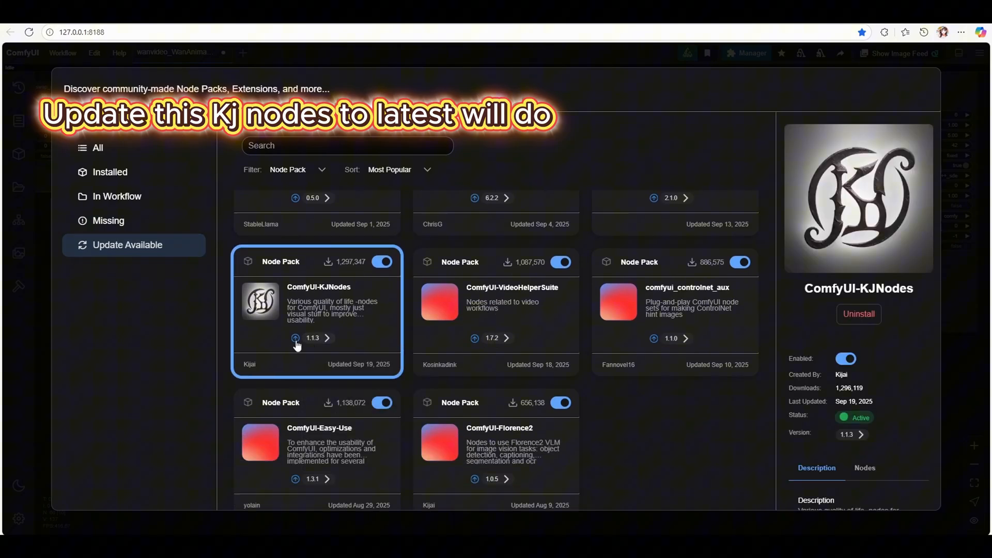
{"action": "left_click", "coordinate": [295, 338]}
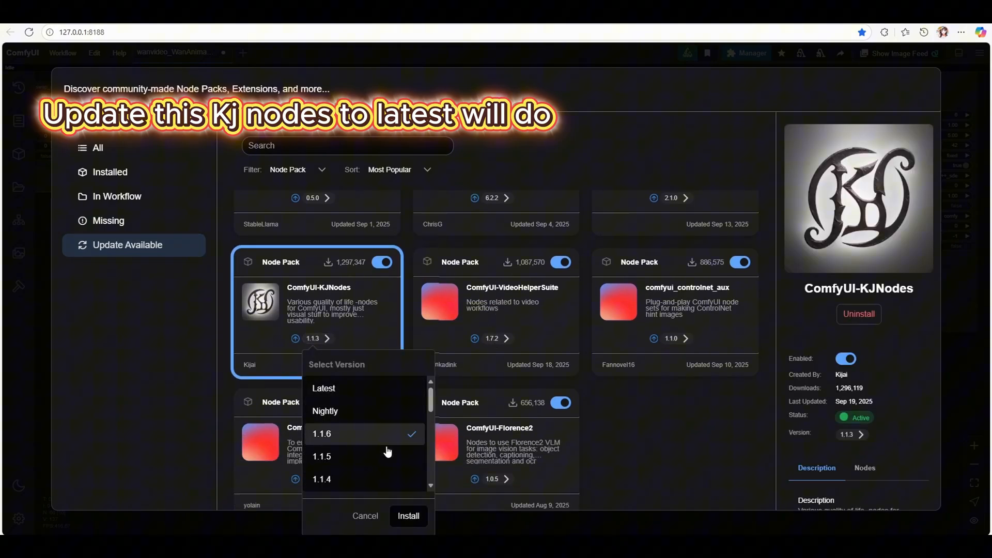
{"action": "left_click", "coordinate": [408, 516]}
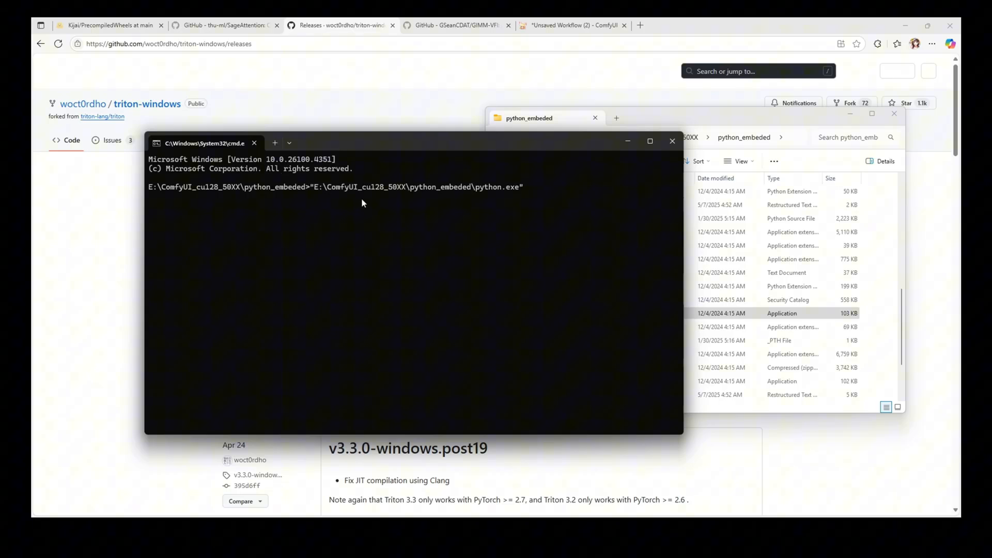
Run the embedded python.exe -m pip install -U triton-windows==3.3.1.post19, then begin a py version check
{"action": "type", "text": "-m pip install -U triton-windows==3.3.0.post19"}
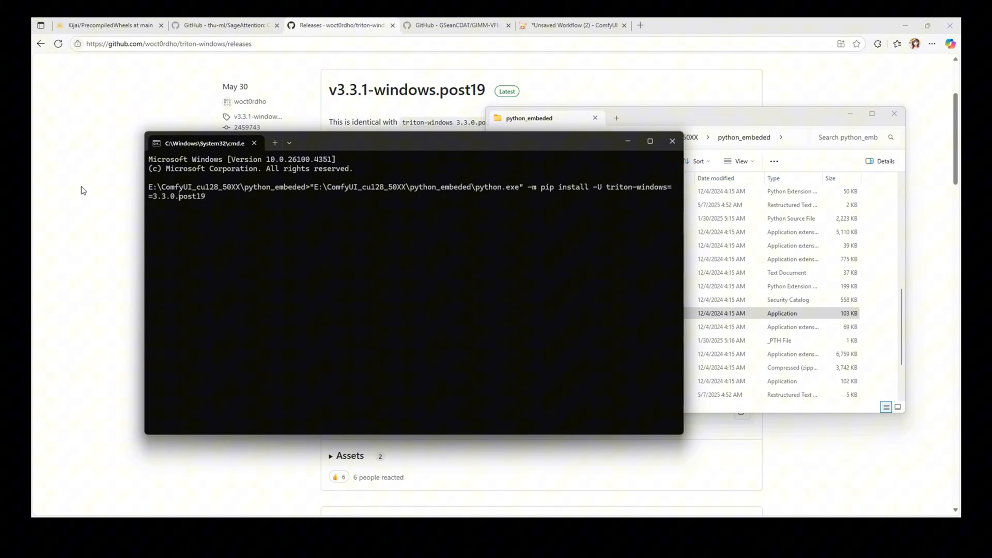
{"action": "type", "text": "1"}
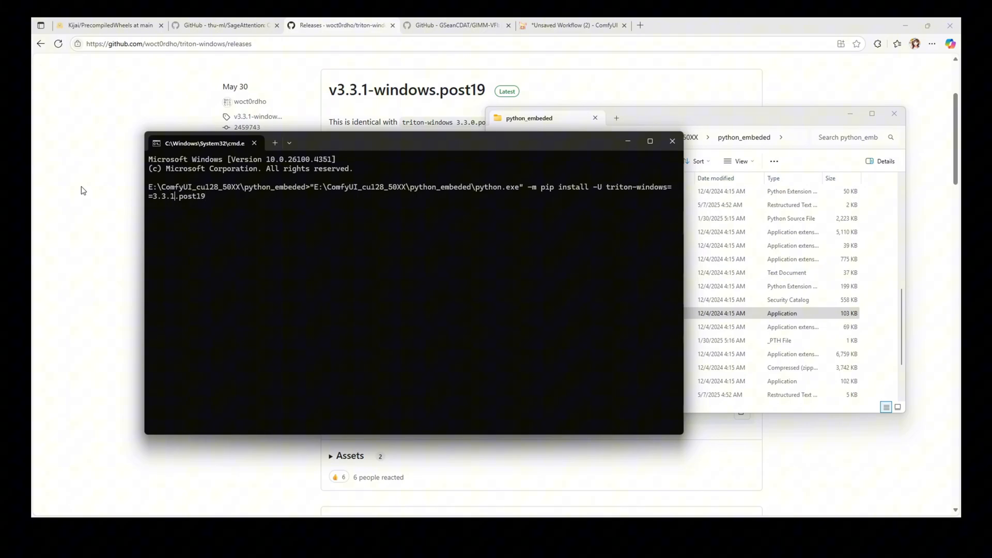
{"action": "key", "text": "Return"}
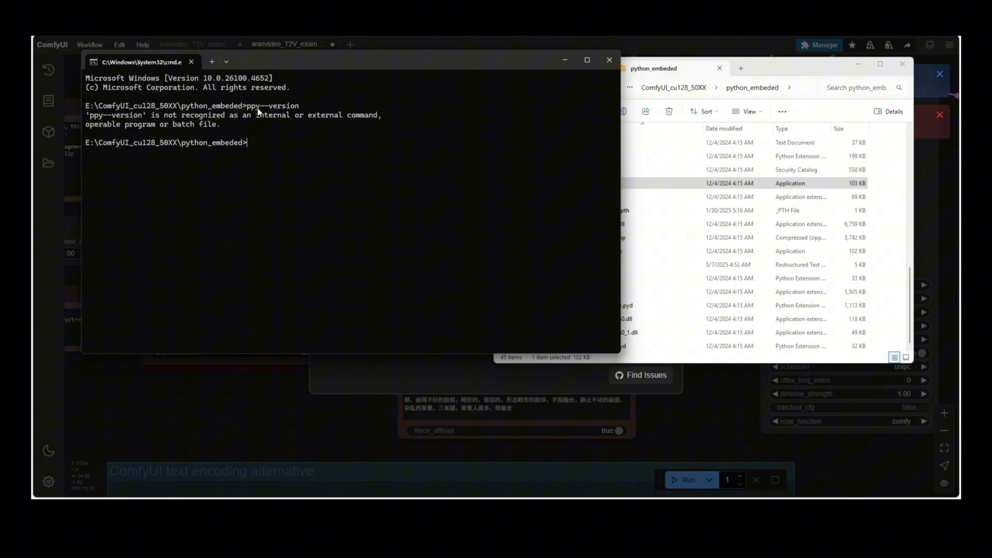
{"action": "mouse_move", "coordinate": [256, 142]}
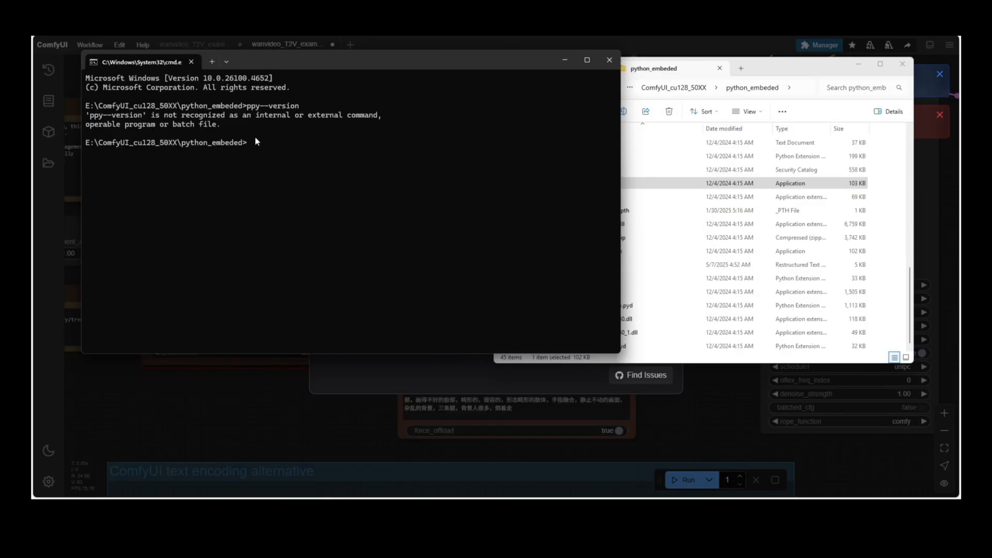
{"action": "type", "text": "py --"}
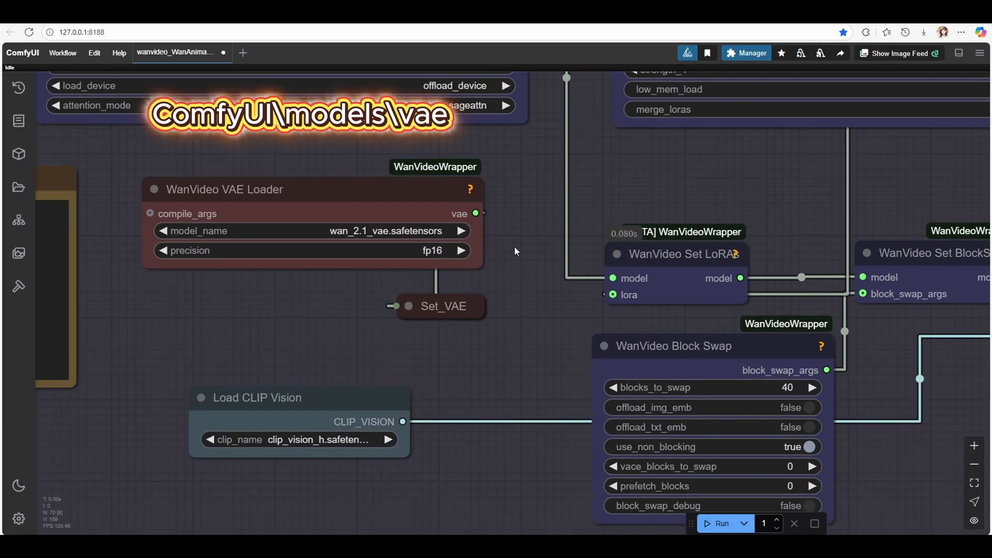
{"action": "mouse_move", "coordinate": [537, 210]}
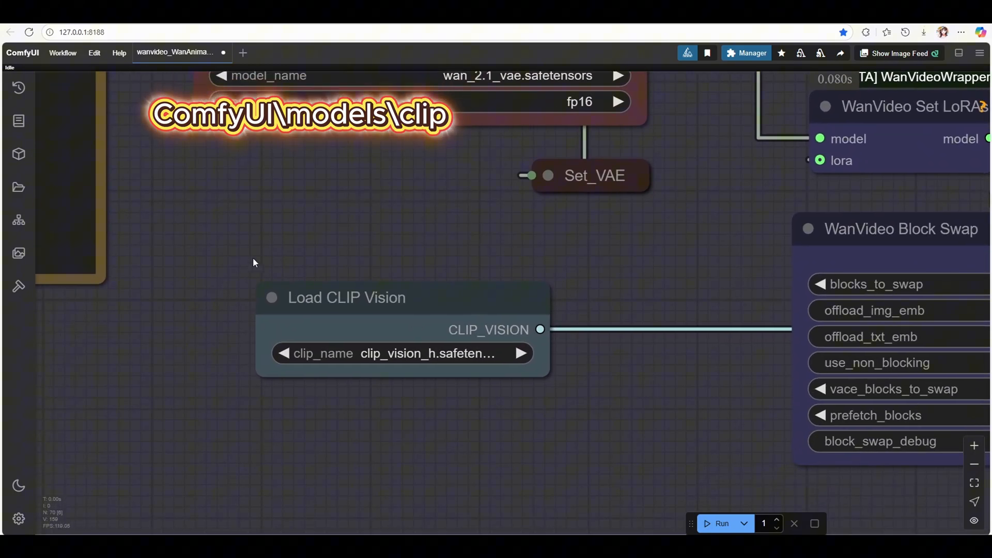
{"action": "mouse_move", "coordinate": [567, 339]}
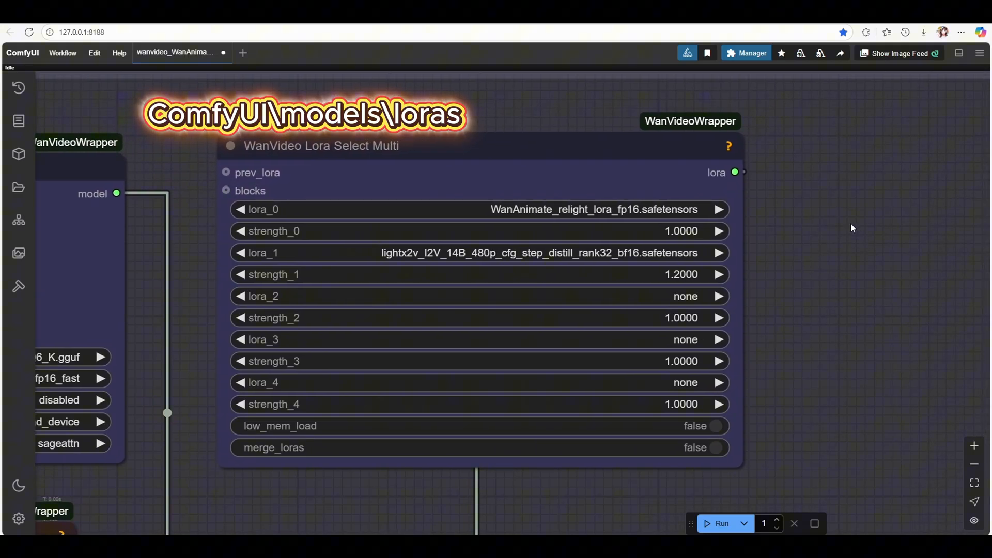
{"action": "mouse_move", "coordinate": [627, 204]}
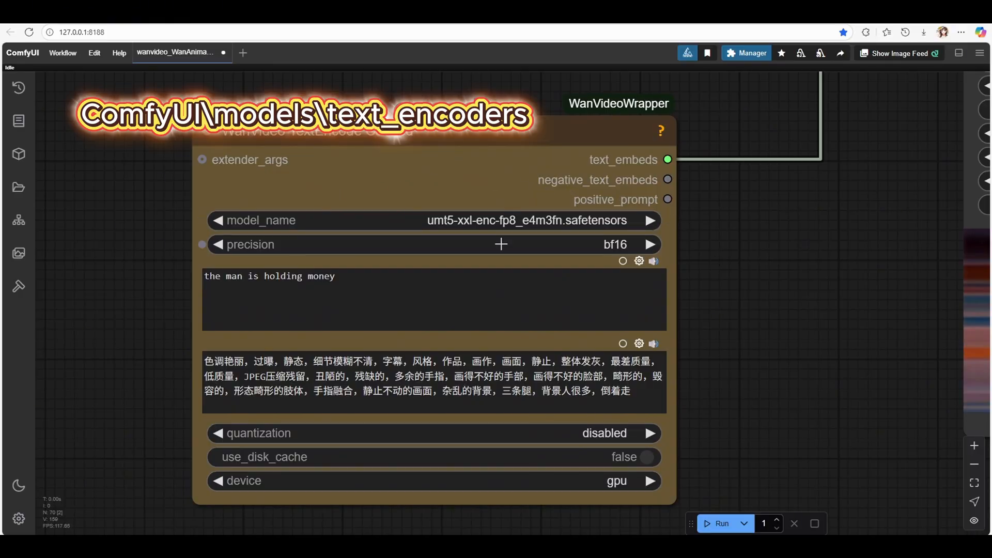
{"action": "mouse_move", "coordinate": [523, 247]}
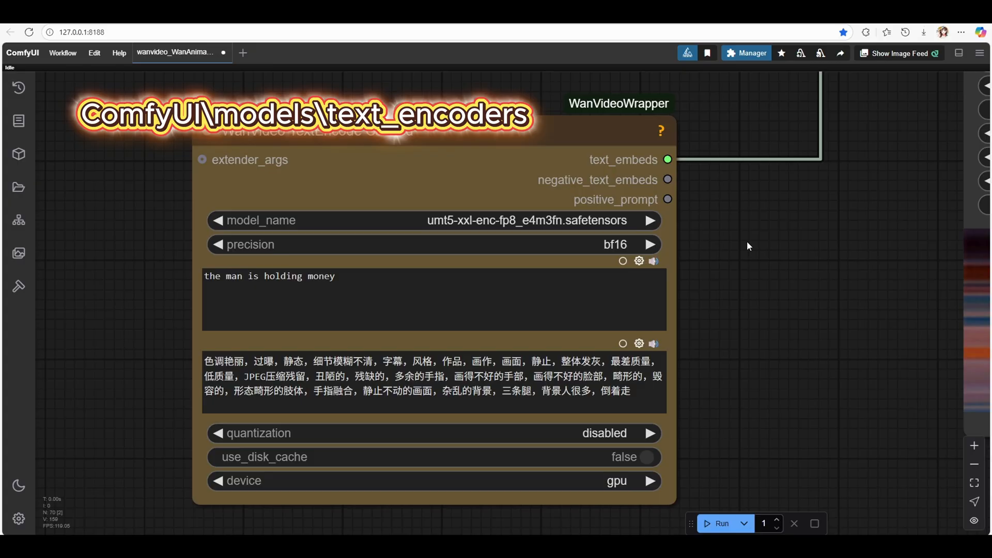
{"action": "mouse_move", "coordinate": [649, 245]}
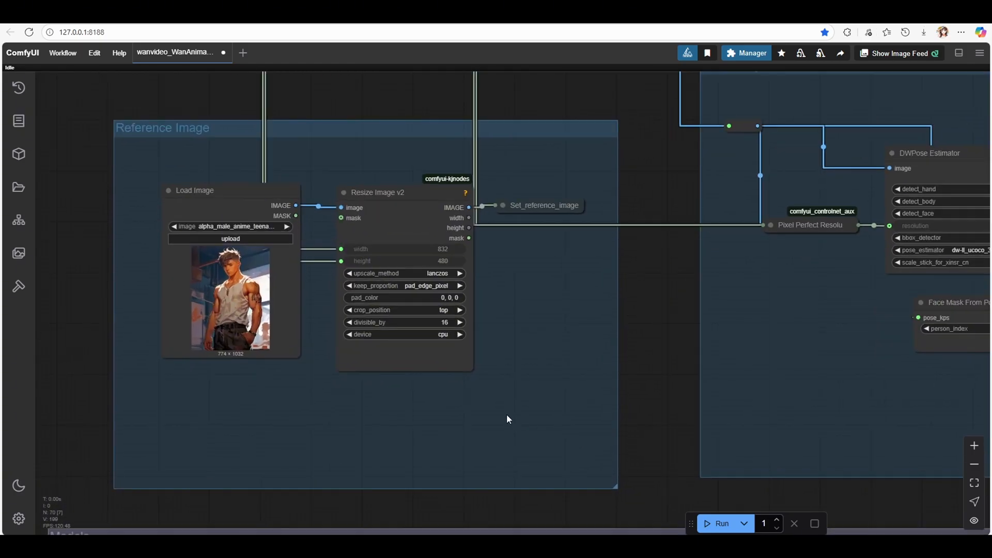
{"action": "scroll", "scroll_direction": "up", "scroll_amount": 3}
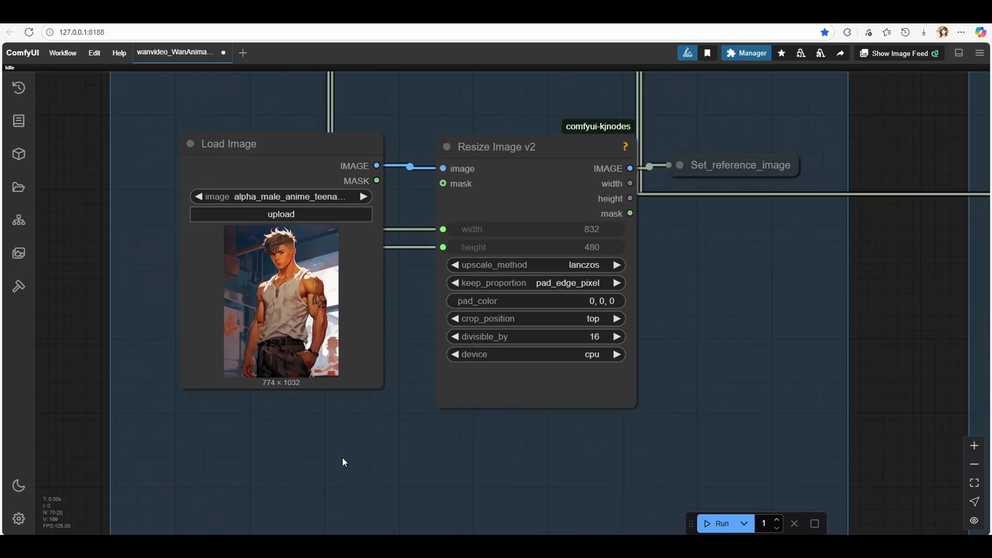
{"action": "mouse_move", "coordinate": [152, 219]}
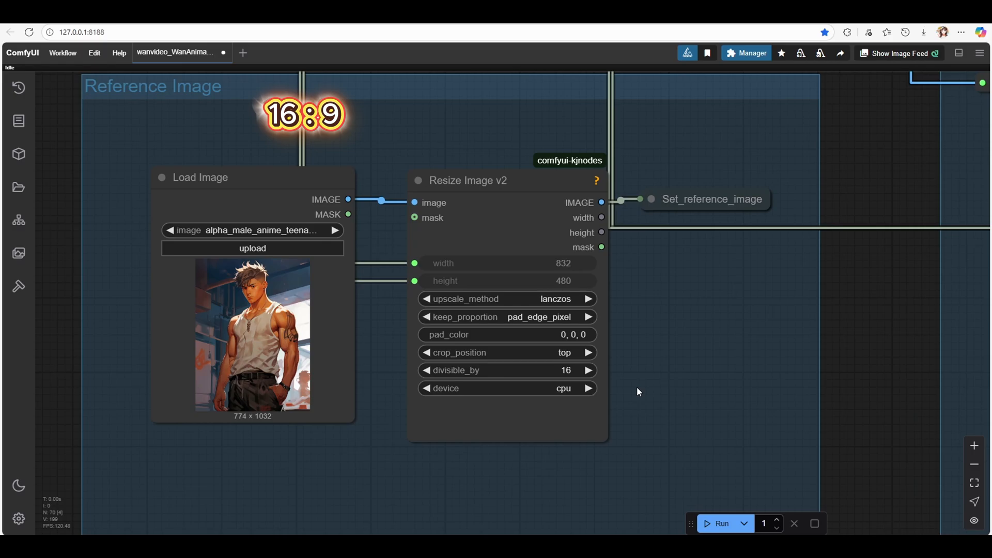
{"action": "mouse_move", "coordinate": [800, 356]}
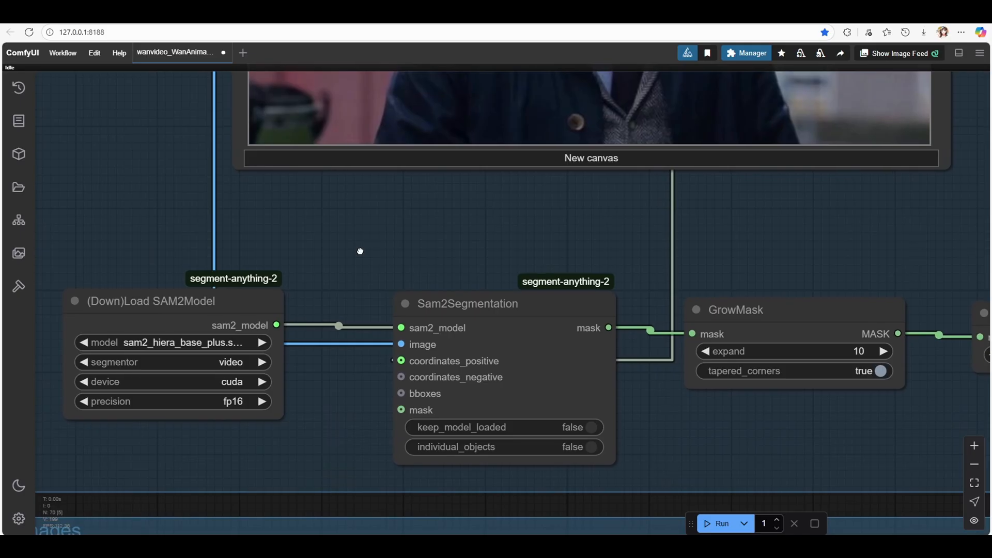
{"action": "mouse_move", "coordinate": [361, 255]}
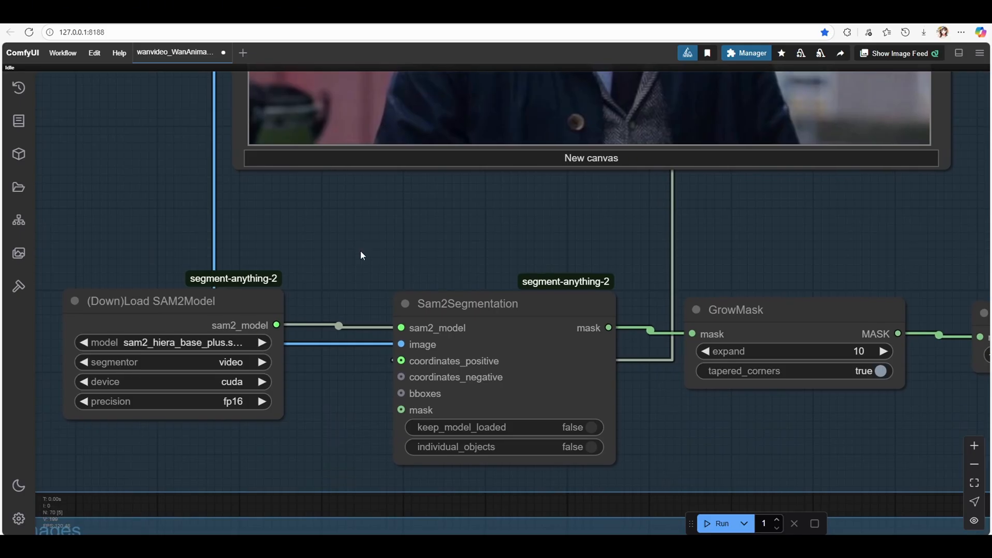
Select a sam2 checkpoint in the (Down)Load SAM2Model node's model dropdown
{"action": "left_click", "coordinate": [177, 342]}
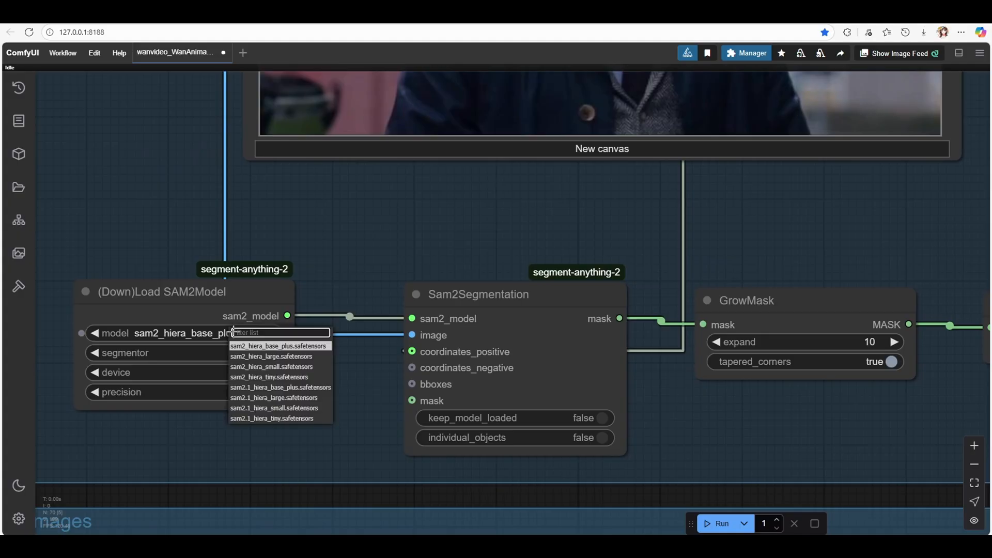
{"action": "mouse_move", "coordinate": [343, 325]}
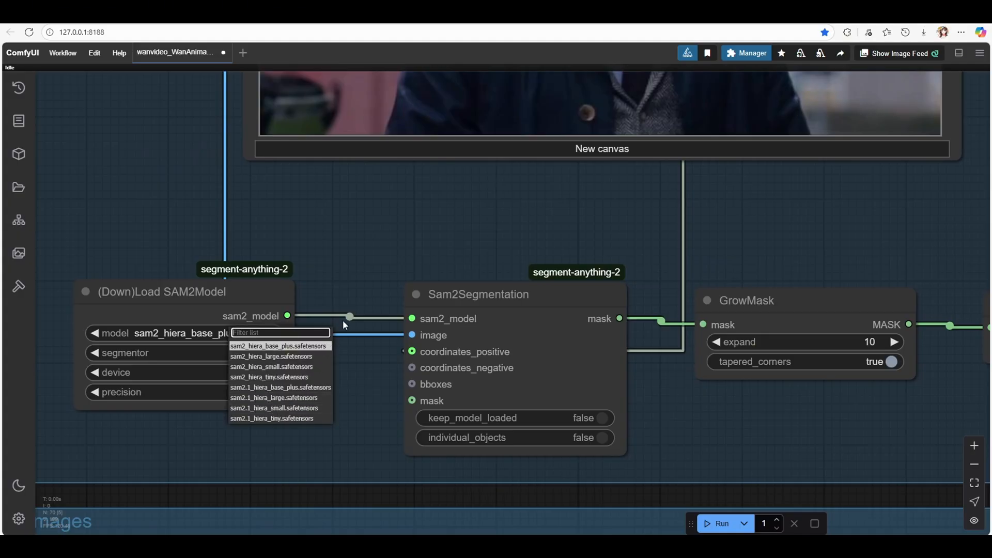
{"action": "left_click", "coordinate": [278, 345]}
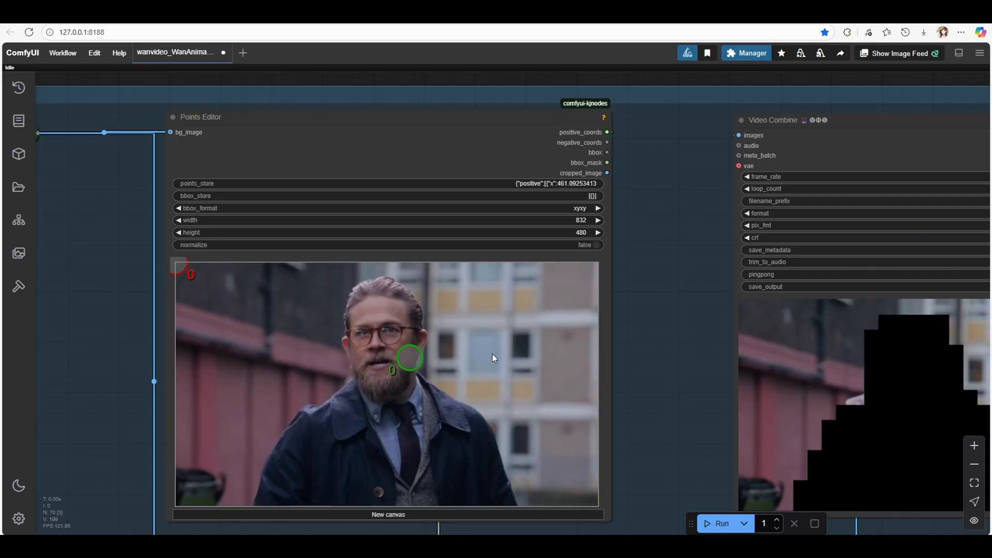
{"action": "mouse_move", "coordinate": [400, 402]}
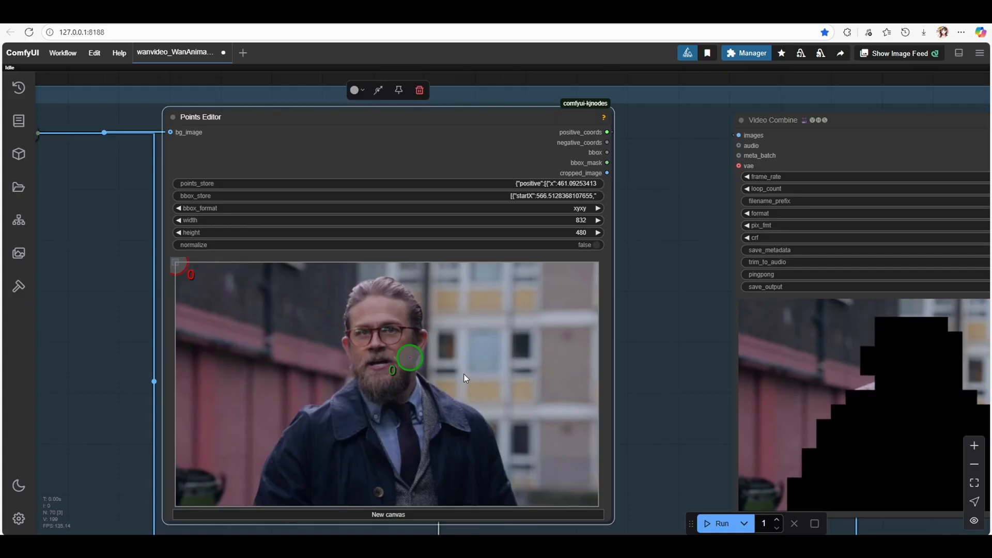
Add a second positive point on the man and a negative point on the background in Points Editor
{"action": "left_click", "coordinate": [464, 373]}
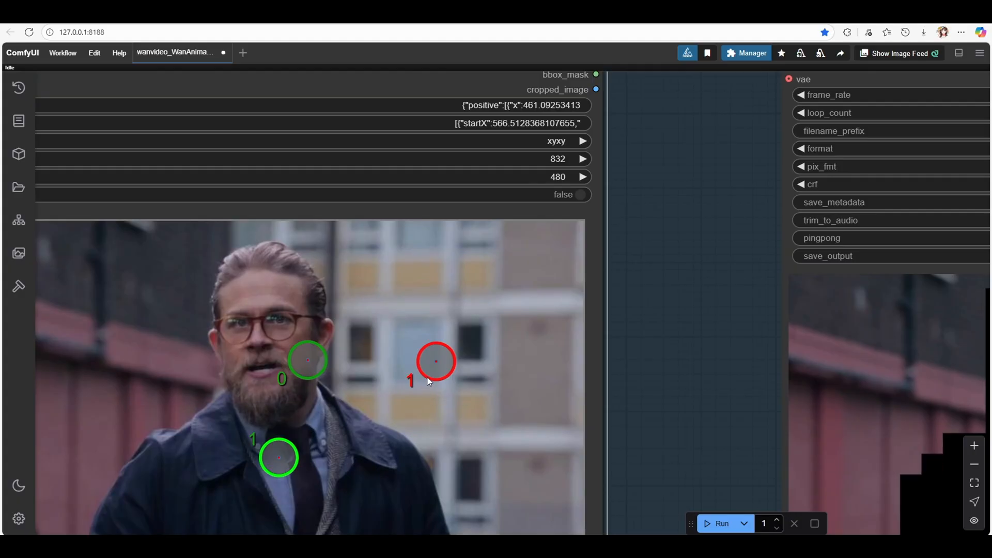
{"action": "right_click", "coordinate": [435, 361]}
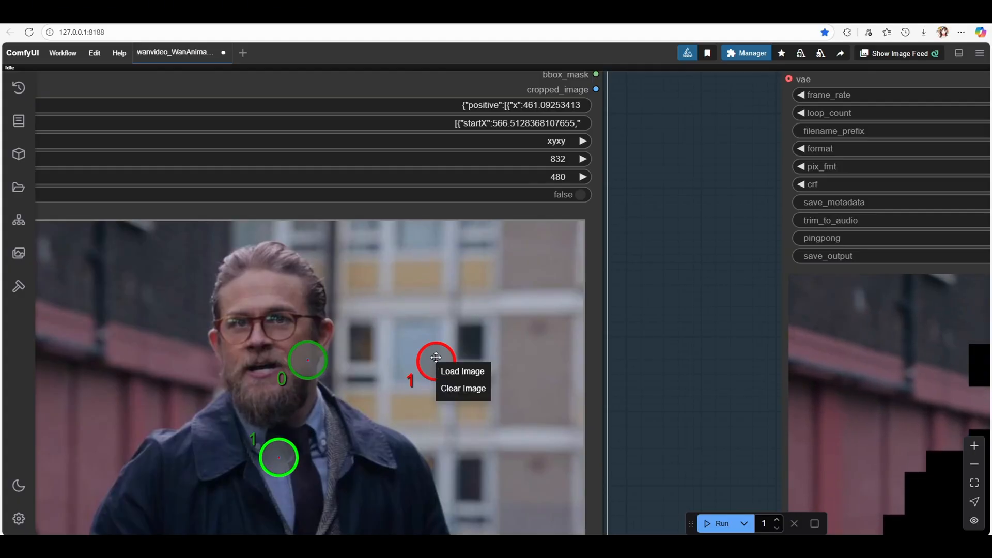
{"action": "right_click", "coordinate": [436, 361]}
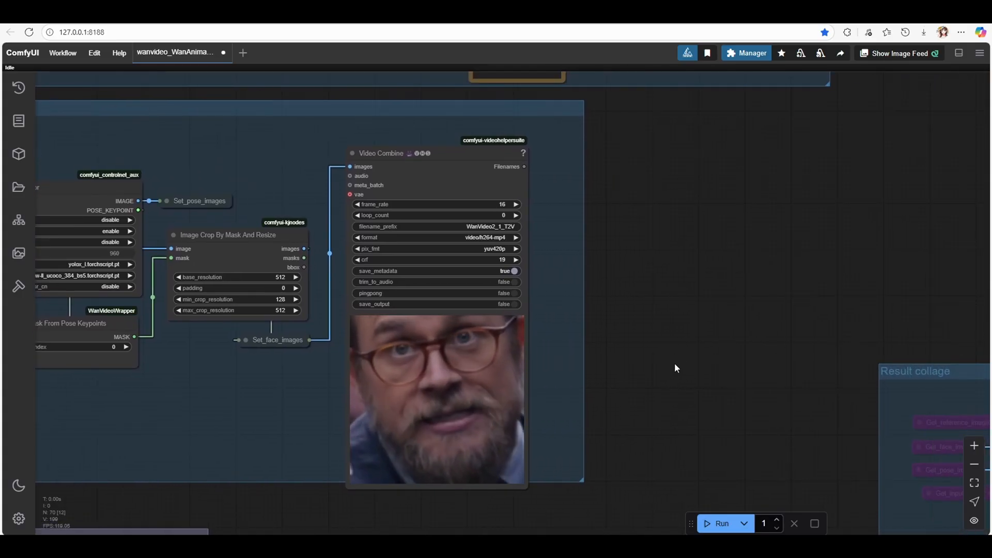
{"action": "scroll", "scroll_direction": "down", "scroll_amount": 3}
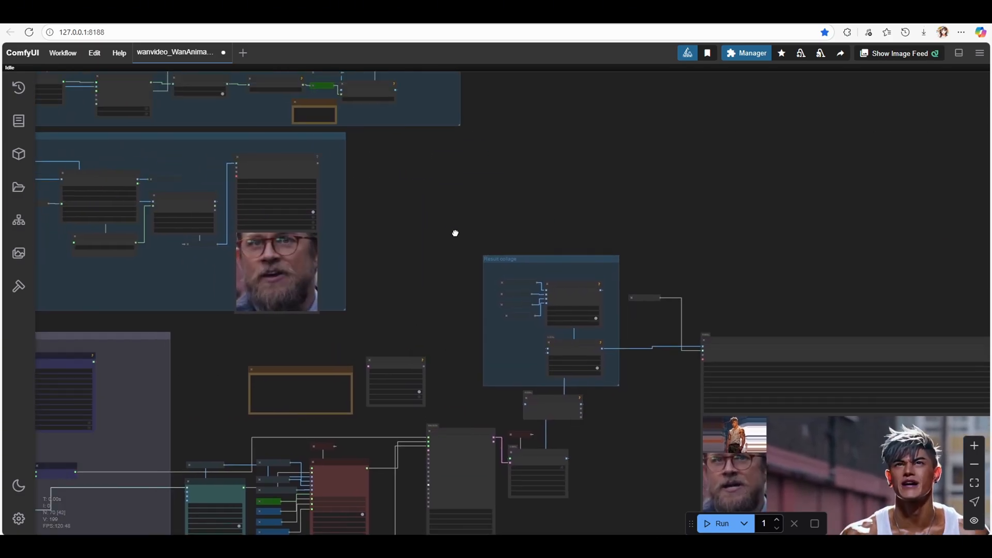
Set WanVideo Block Swap offload_img_emb and offload_txt_emb true, use_non_blocking false
{"action": "scroll", "scroll_direction": "up", "scroll_amount": 3}
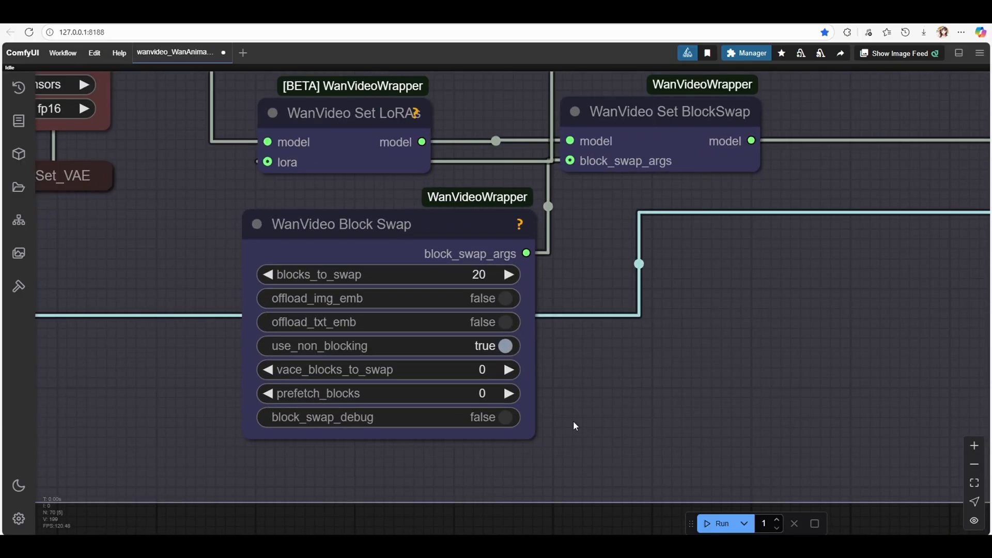
{"action": "left_click", "coordinate": [721, 523]}
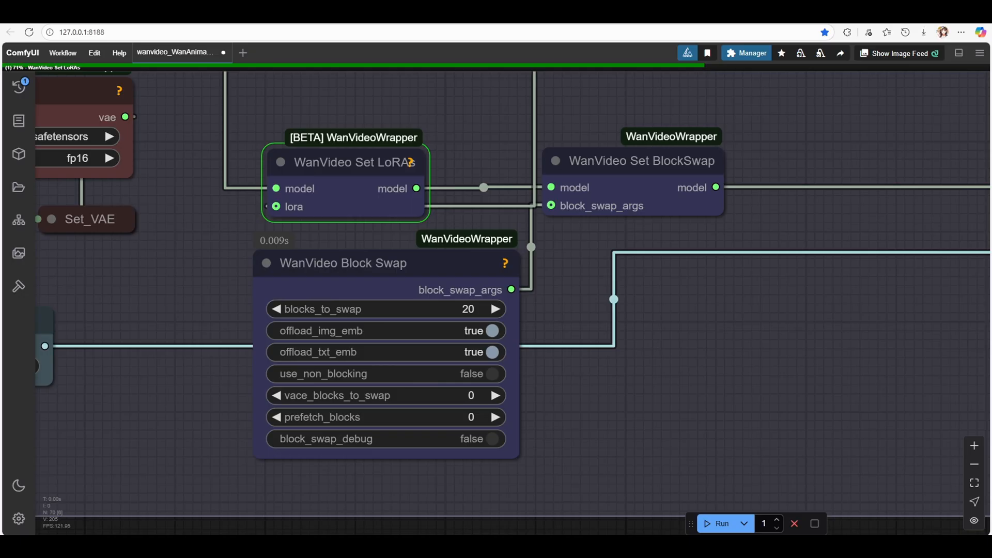
{"action": "mouse_move", "coordinate": [611, 436]}
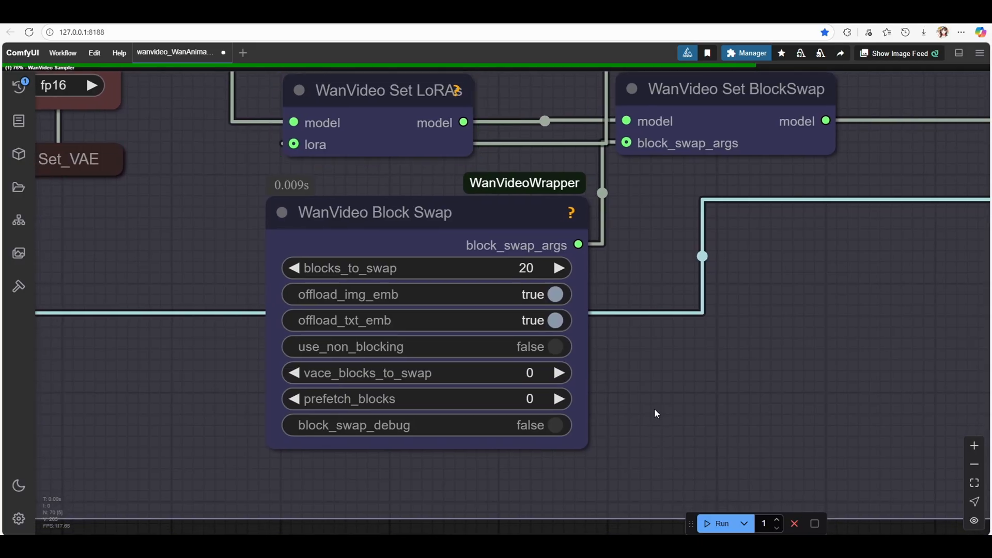
{"action": "mouse_move", "coordinate": [669, 389]}
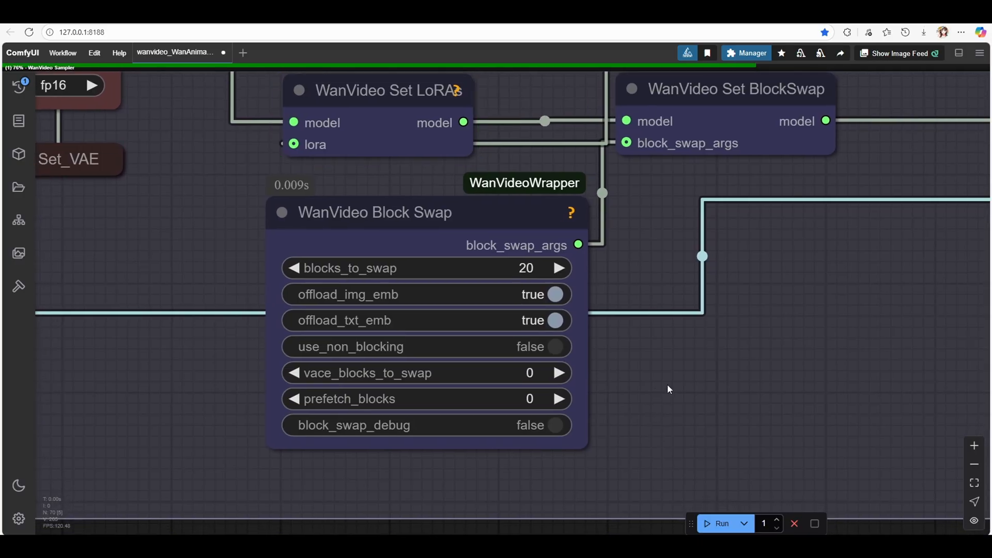
{"action": "mouse_move", "coordinate": [683, 315]}
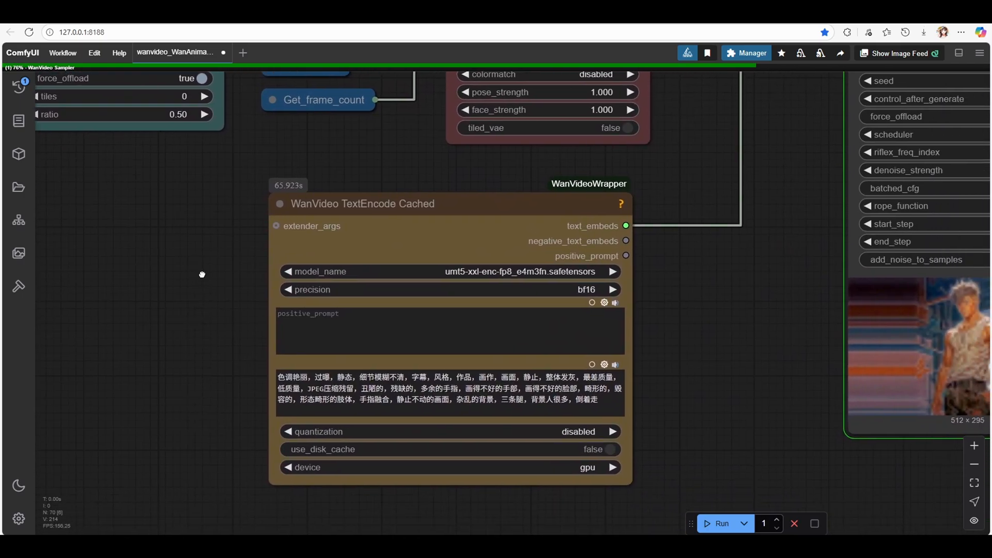
{"action": "mouse_move", "coordinate": [663, 313]}
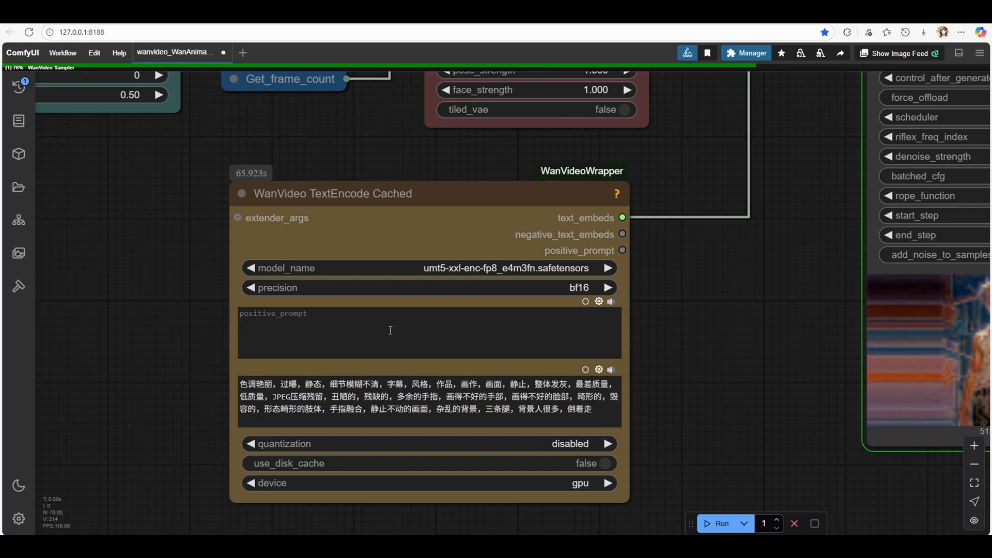
{"action": "mouse_move", "coordinate": [294, 317]}
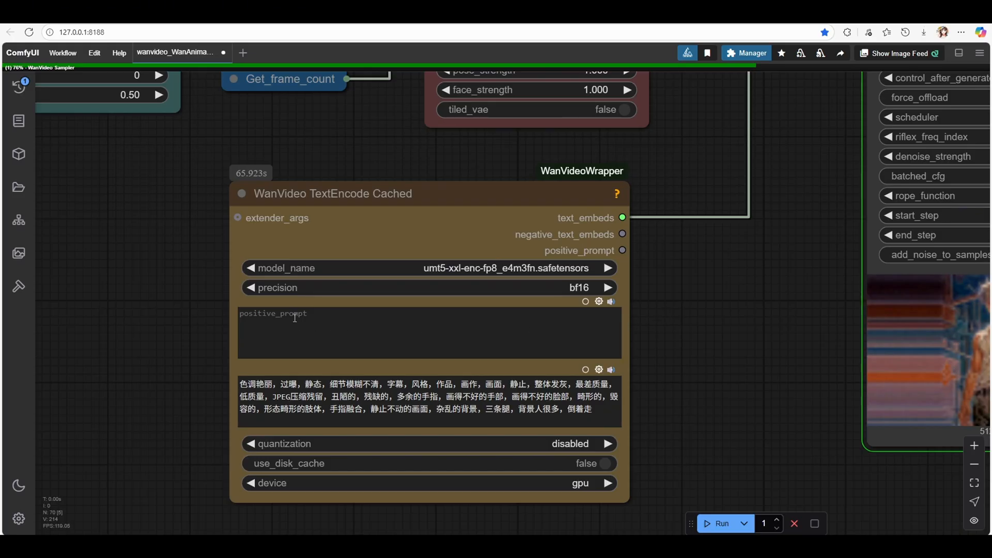
Enter "the man is holding money" as the positive_prompt of WanVideo TextEncode Cached
{"action": "left_click", "coordinate": [19, 87]}
{"action": "type", "text": "the man is hol;ding money"}
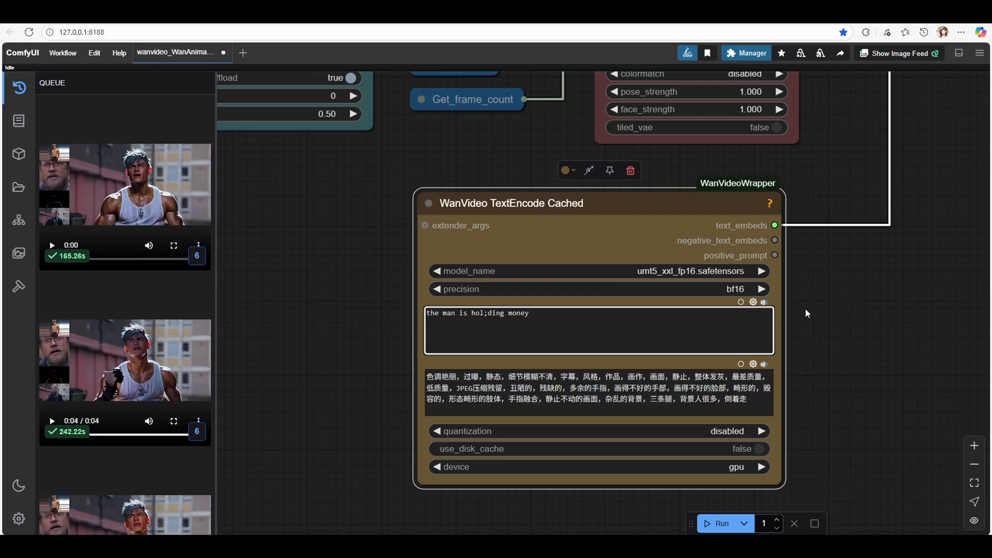
{"action": "left_click", "coordinate": [722, 523]}
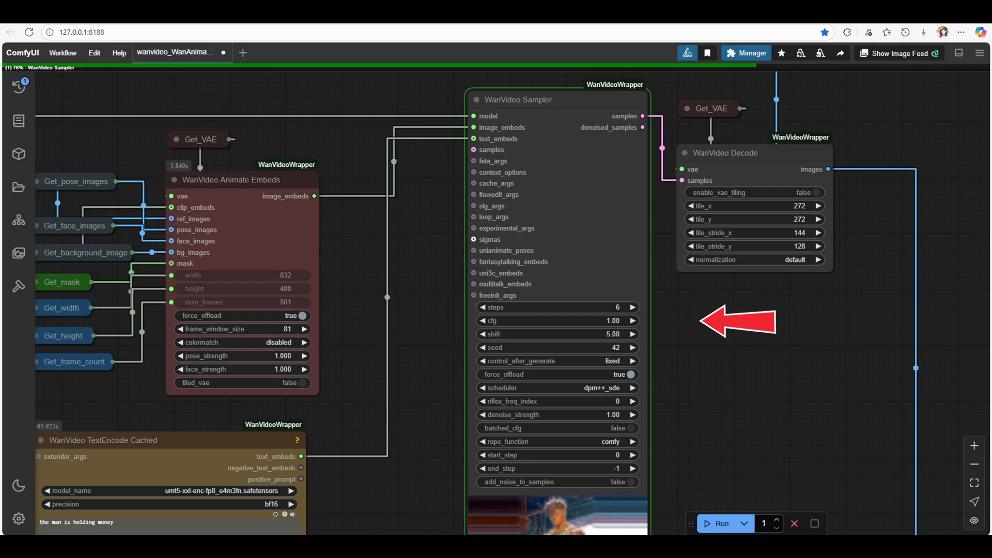
{"action": "scroll", "scroll_direction": "up", "scroll_amount": 3}
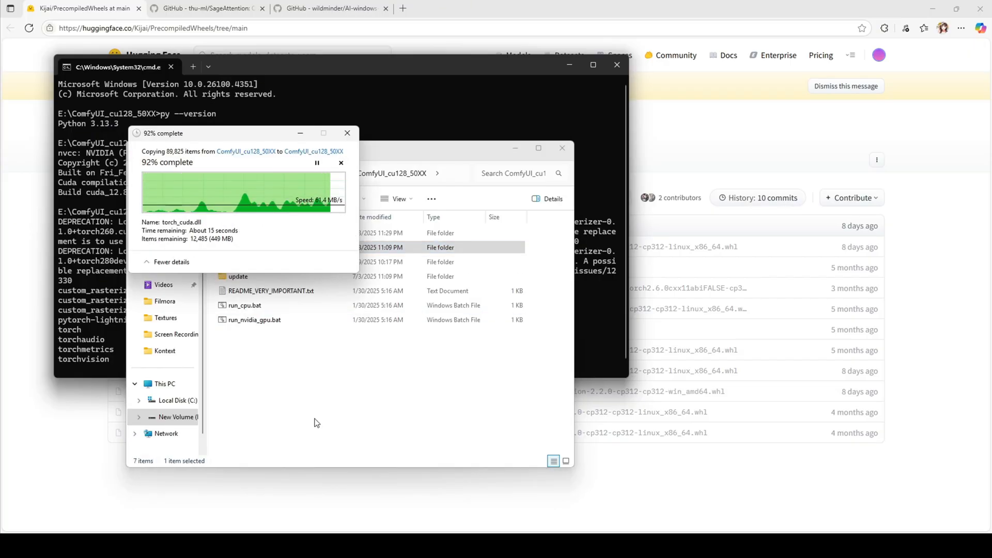
From a cmd in python_embeded, enter "python.exe" -m pip install -U triton-windows==3.3.0.post19
{"action": "left_click", "coordinate": [329, 9]}
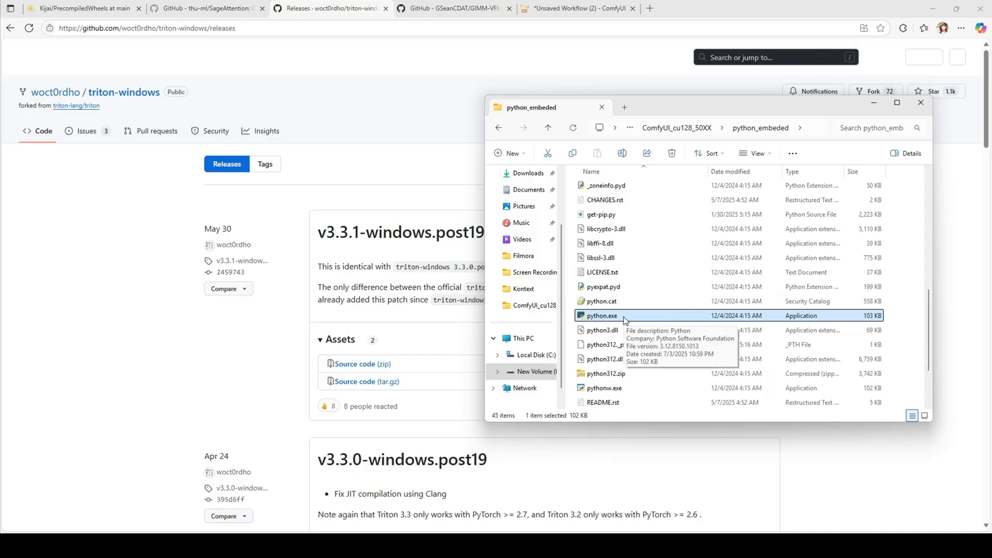
{"action": "left_click", "coordinate": [695, 127]}
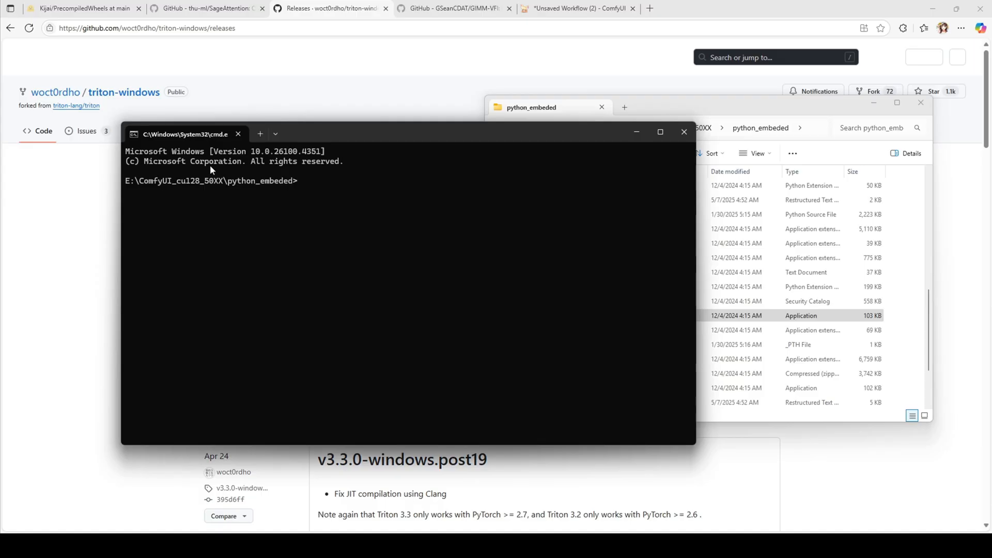
{"action": "type", "text": "\"E:\\ComfyUI_cu128_50XX\\python_embeded\\python.exe\" -m"}
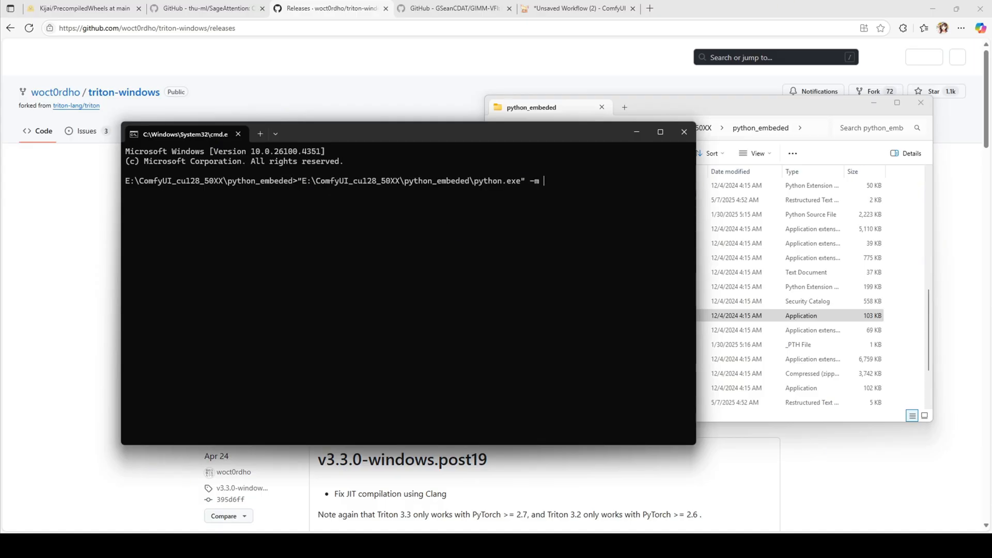
{"action": "type", "text": "pip install -U triton-windows==3.3.0.post19"}
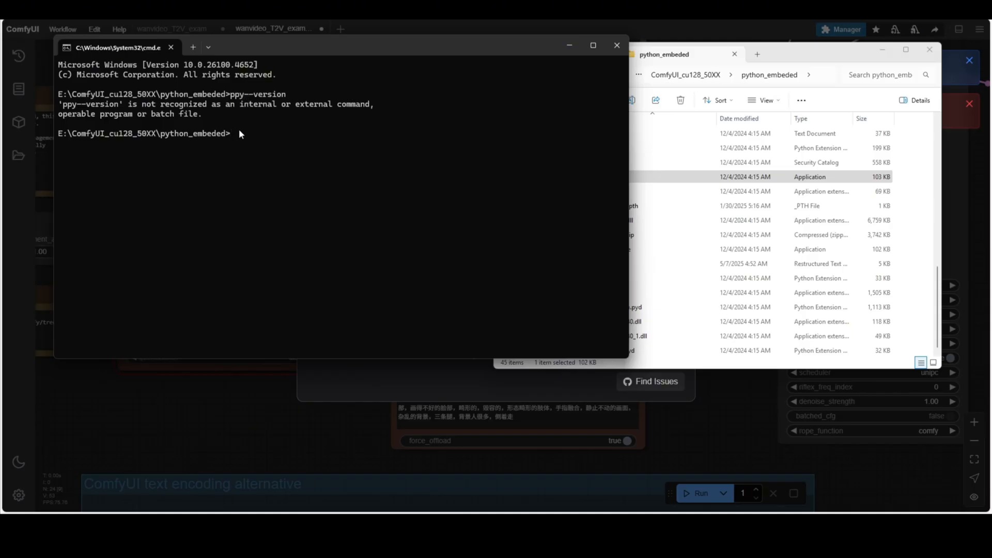
Run a mistyped py -- version check, then enter the sageattention-2.2.0+cu128torch2.8.0-cp313 wheel filename for pip install
{"action": "type", "text": "py"}
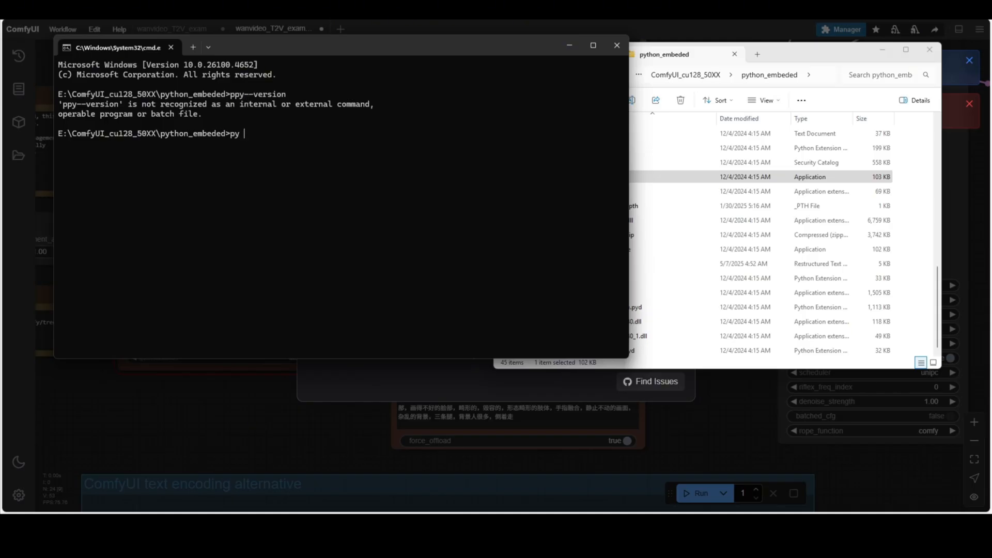
{"action": "type", "text": "--version"}
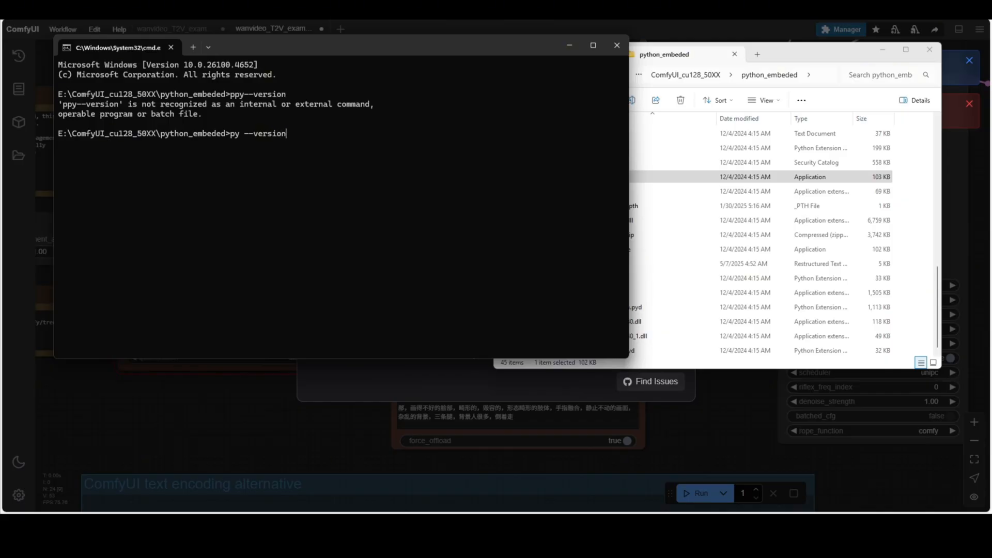
{"action": "key", "text": "Return"}
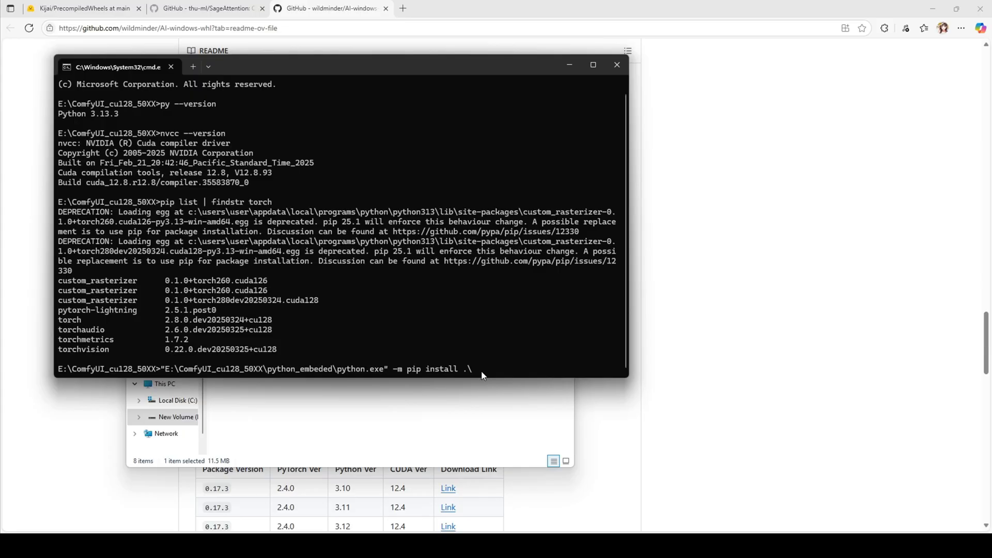
{"action": "type", "text": "sageattention-2.2.0+cu128torch2.8.0-cp313-cp313-win_amd64.whl"}
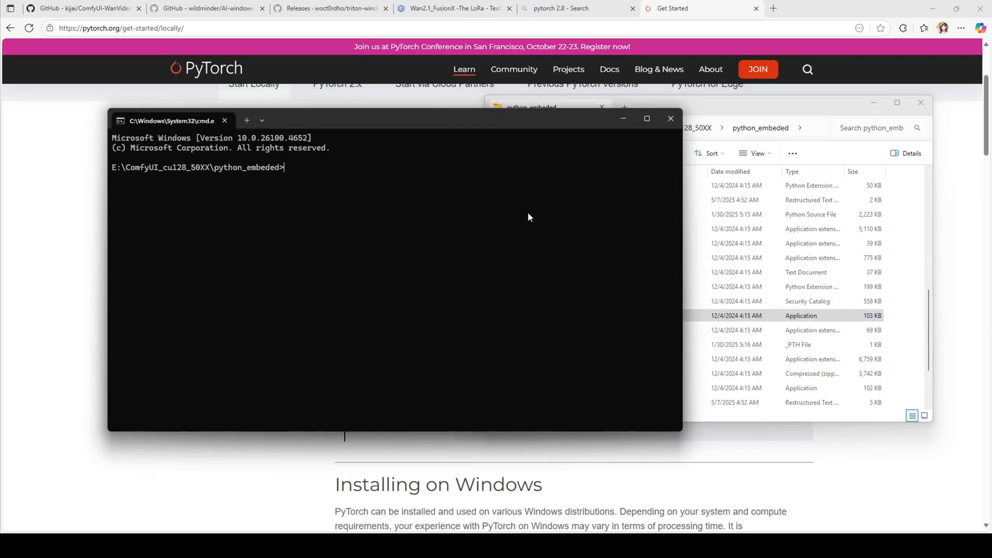
Run pip list | findstr torch and select the installed torch version number
{"action": "type", "text": "pip list"}
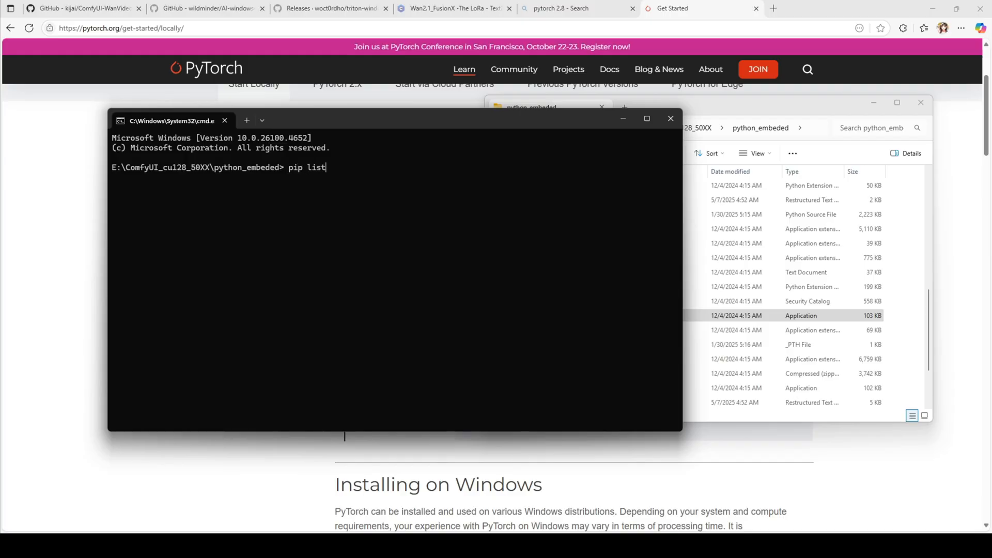
{"action": "type", "text": "| f"}
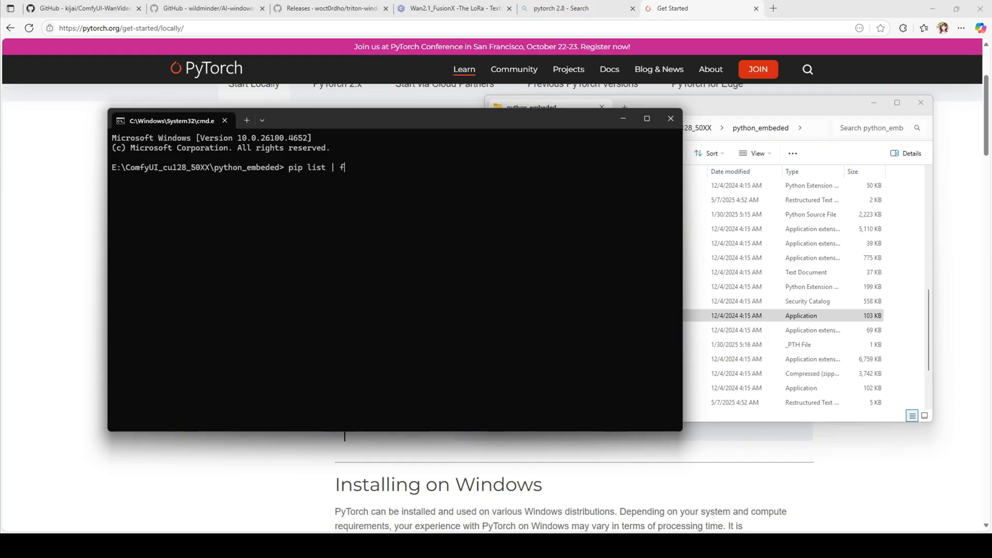
{"action": "type", "text": "indstr torch"}
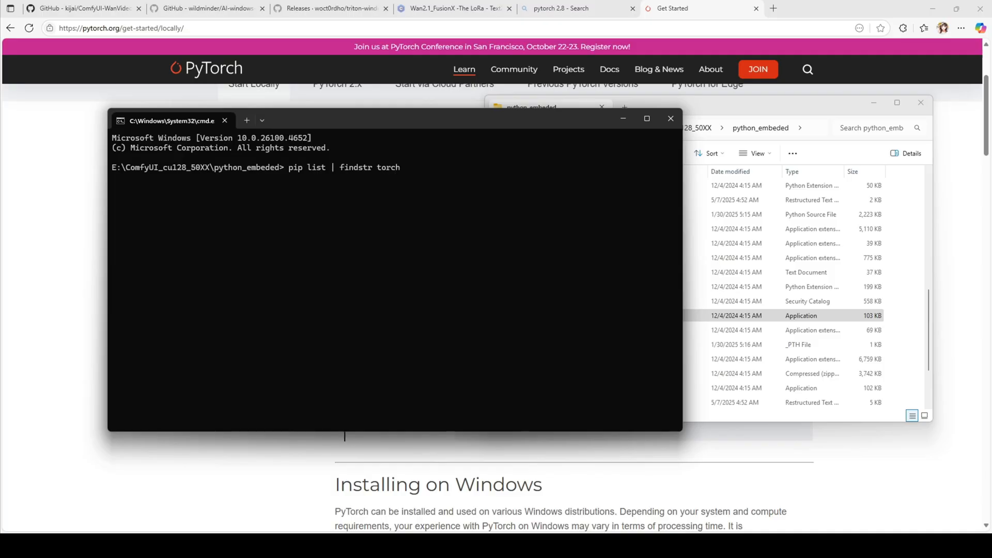
{"action": "key", "text": "Return"}
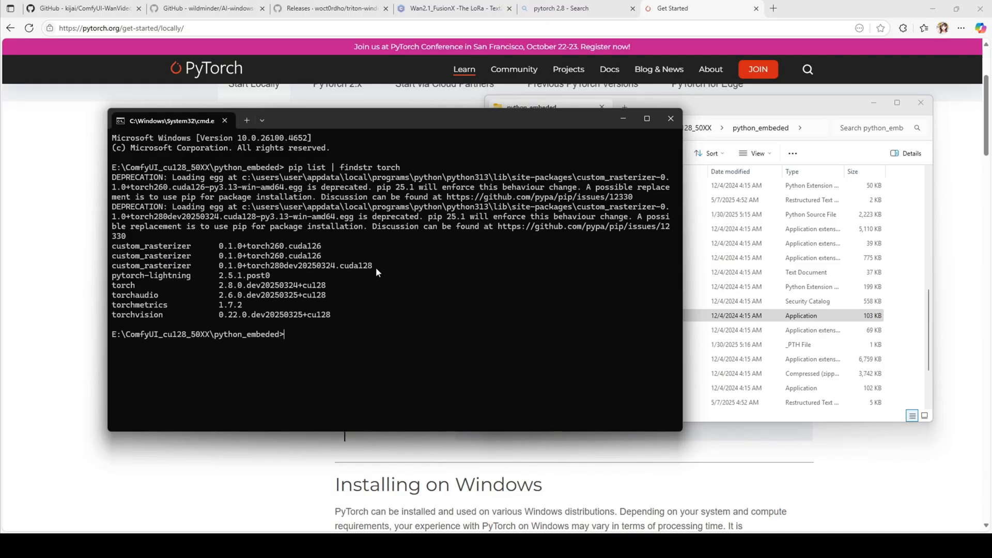
{"action": "double_click", "coordinate": [295, 266]}
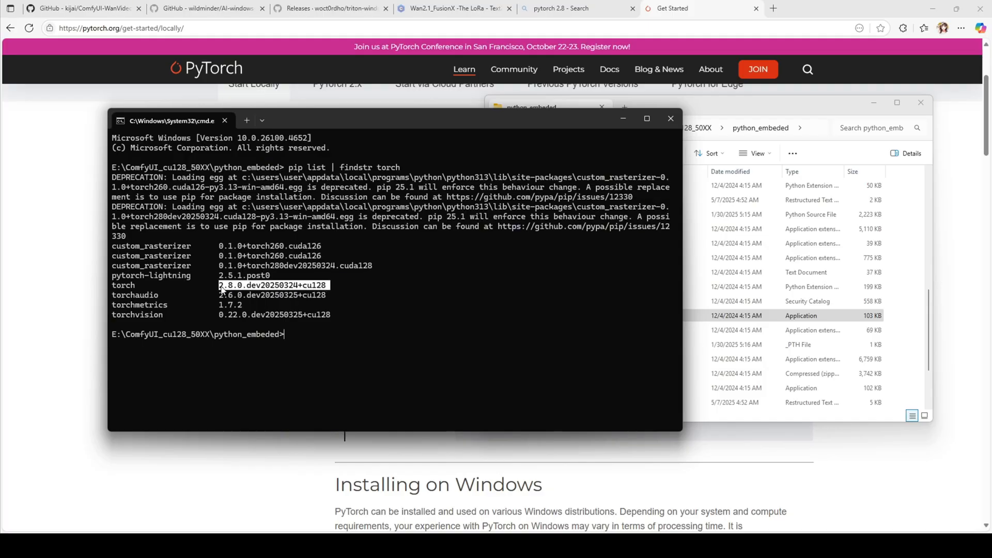
{"action": "mouse_move", "coordinate": [324, 335]}
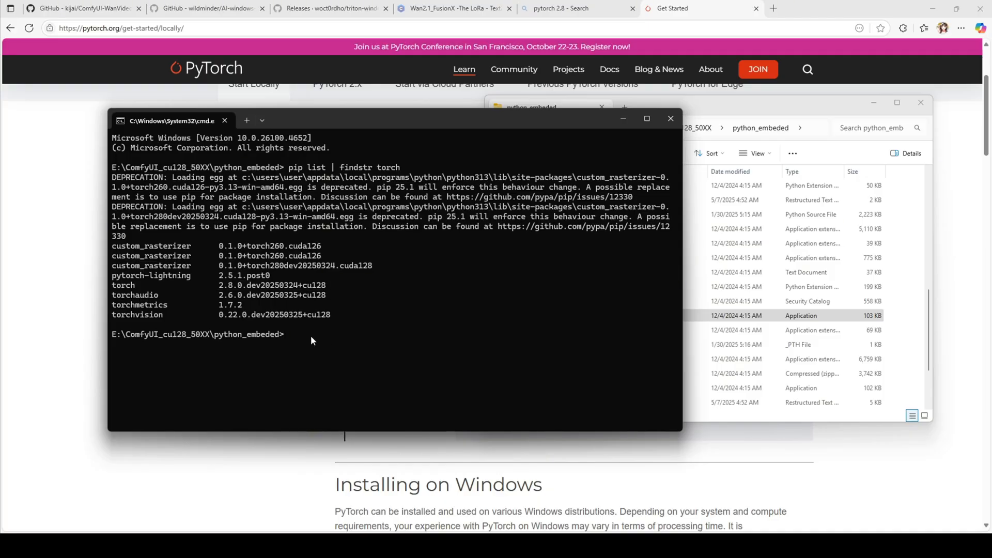
Uninstall torch, torchaudio and torchvision with pip -y, then begin a pip install --pre torch command from download.pytorch.org
{"action": "type", "text": "python -m pip uninstall torch torchaudio torchvision -y"}
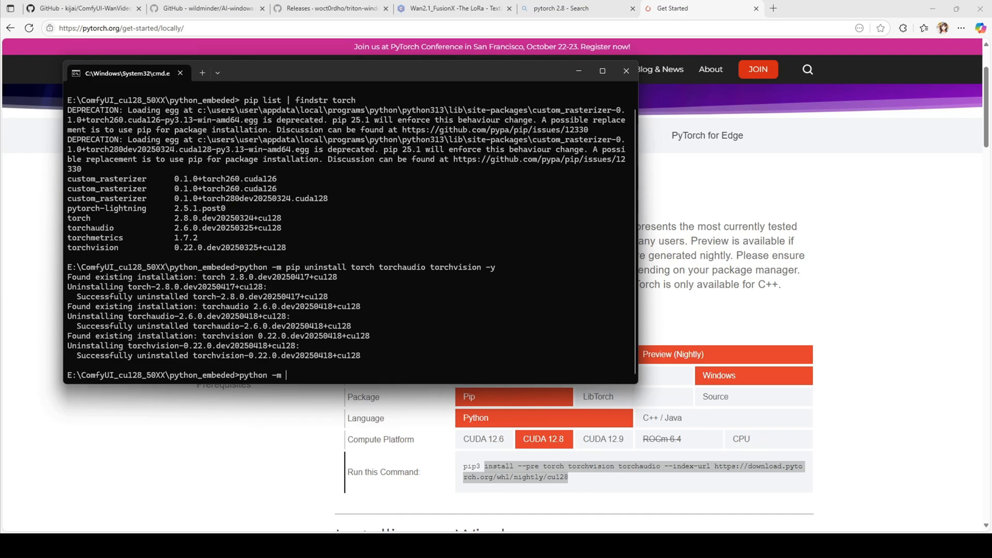
{"action": "type", "text": "pip"}
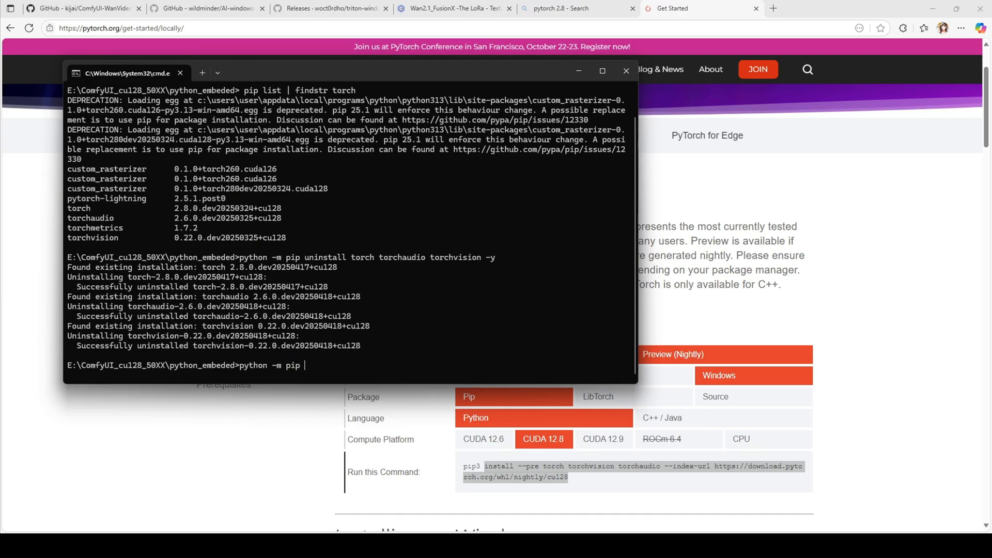
{"action": "type", "text": "install --pre torch torchvision torchaudio --index-url https://download.pytorch.org/whl/nightly/cu128"}
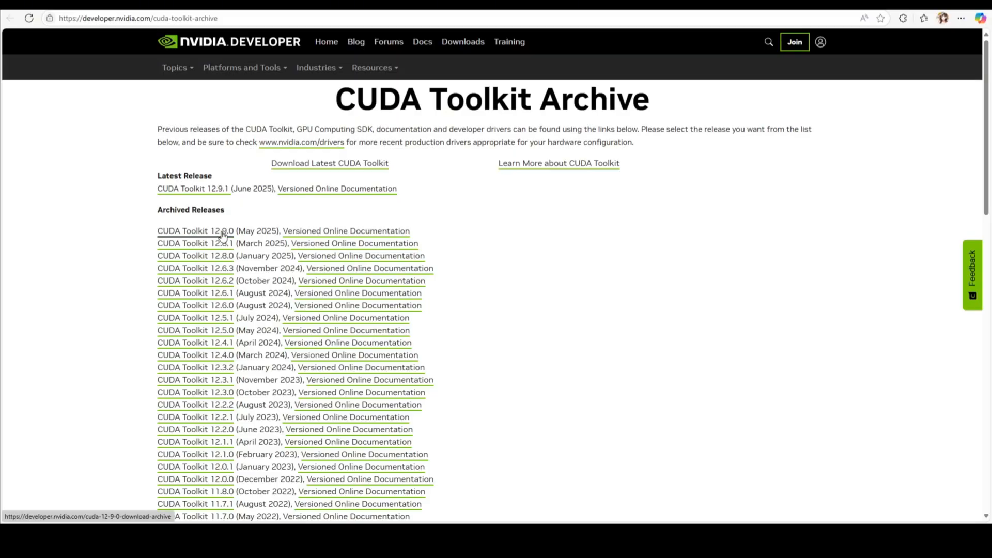
Select CUDA Toolkit 12.8.0 with Windows, x86_64, 11 and exe (local) installer
{"action": "left_click", "coordinate": [196, 255]}
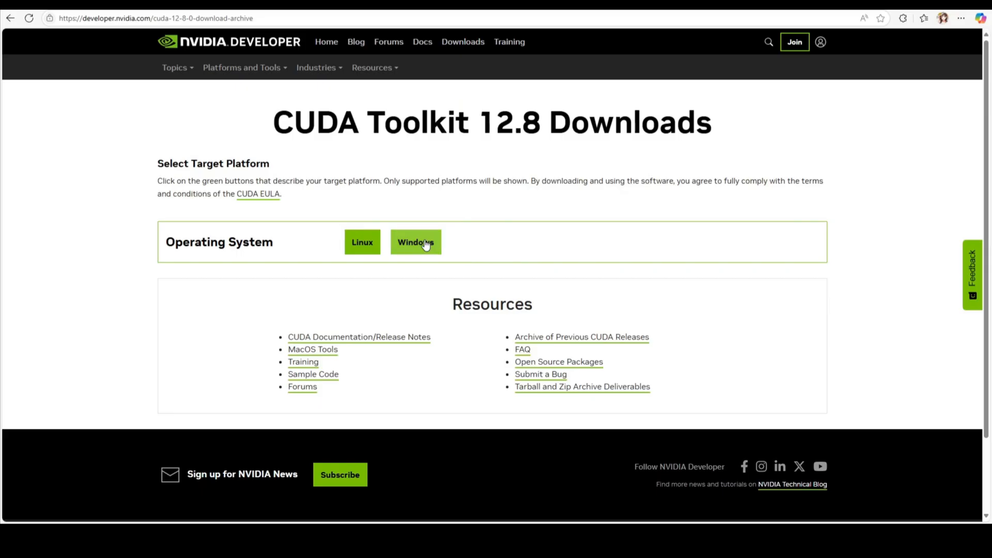
{"action": "left_click", "coordinate": [416, 242]}
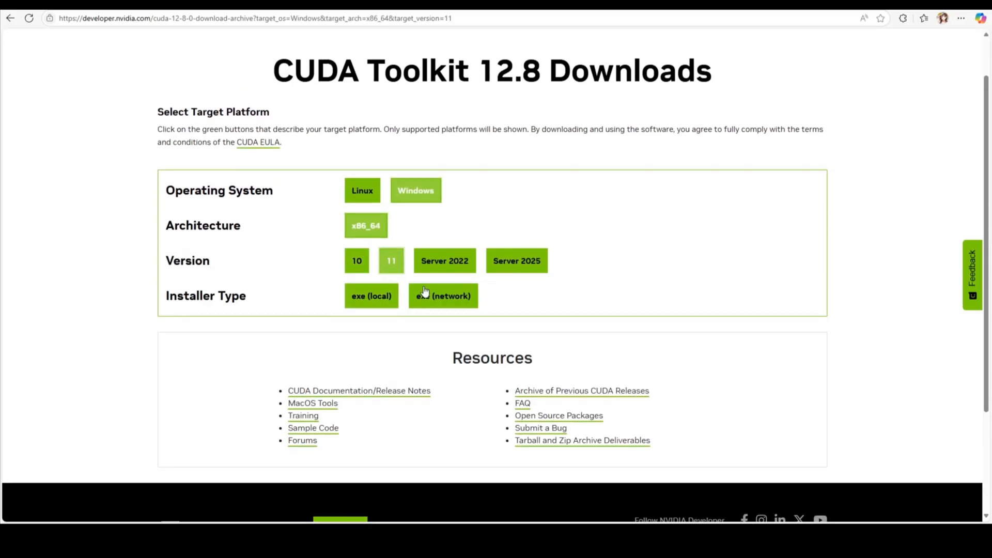
{"action": "left_click", "coordinate": [372, 296]}
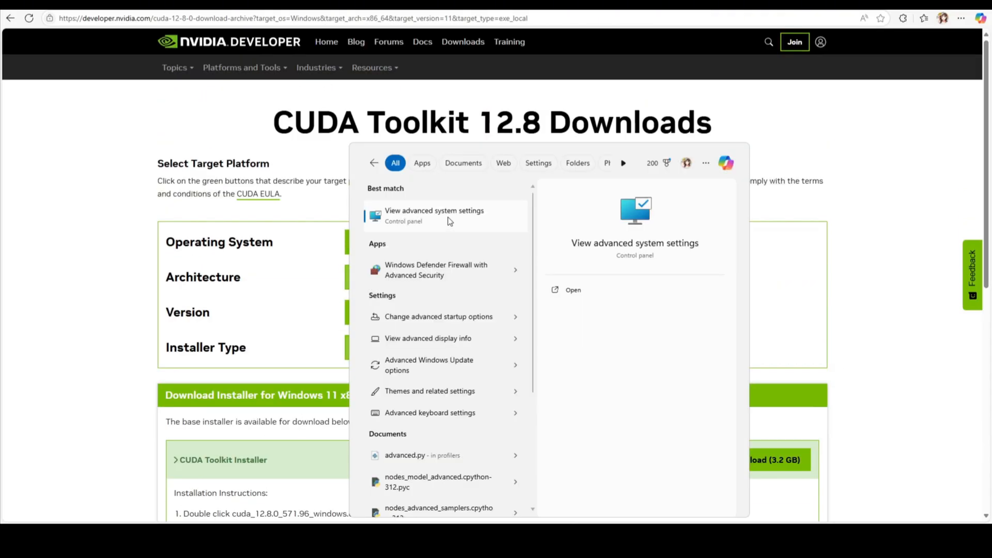
Point CUDA_PATH to CUDA v12.8 in Environment Variables and confirm the value
{"action": "left_click", "coordinate": [434, 215]}
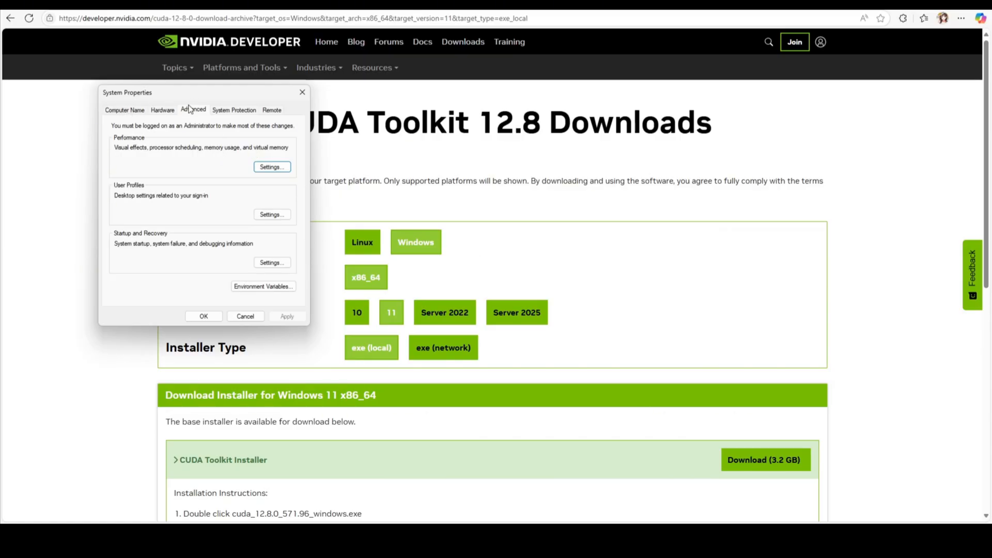
{"action": "left_click", "coordinate": [262, 287]}
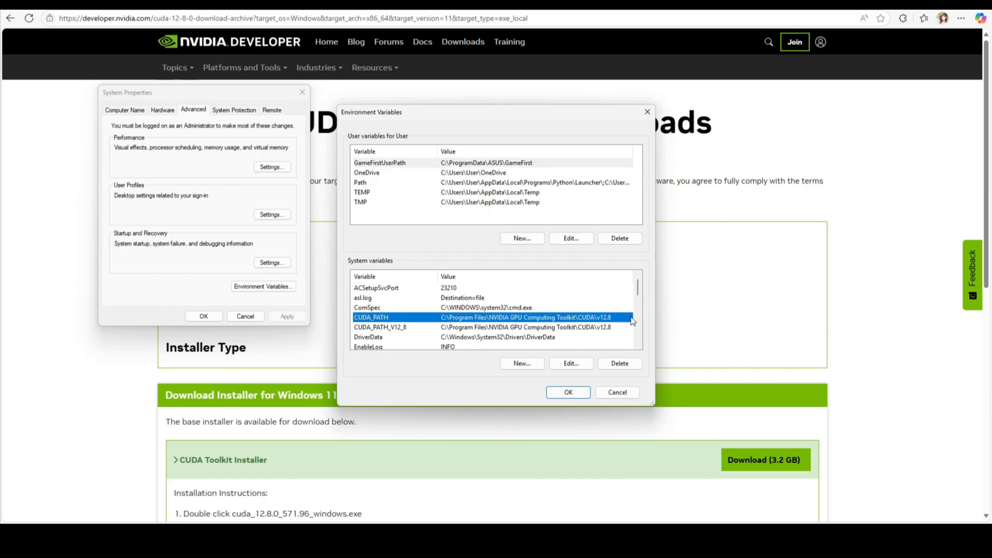
{"action": "mouse_move", "coordinate": [622, 321]}
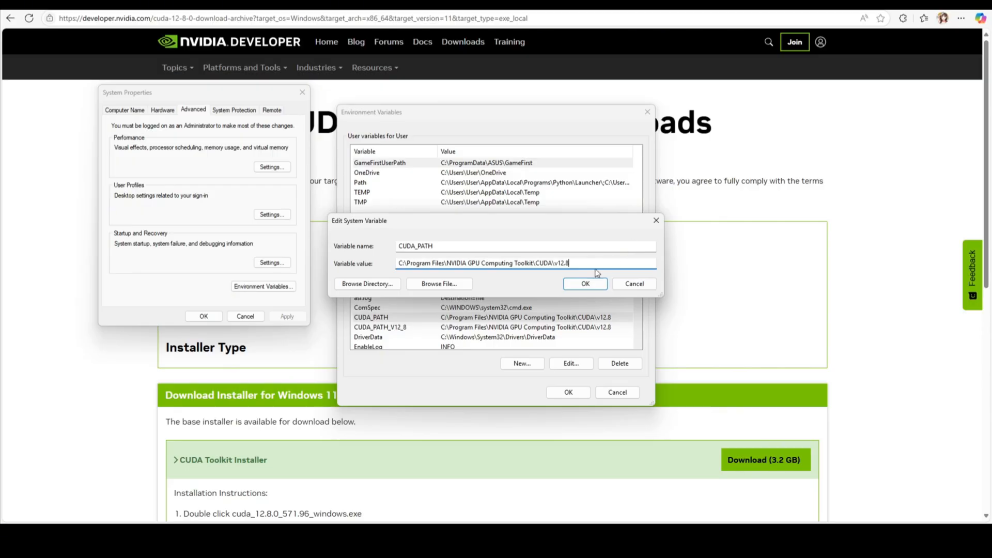
{"action": "left_click", "coordinate": [584, 283]}
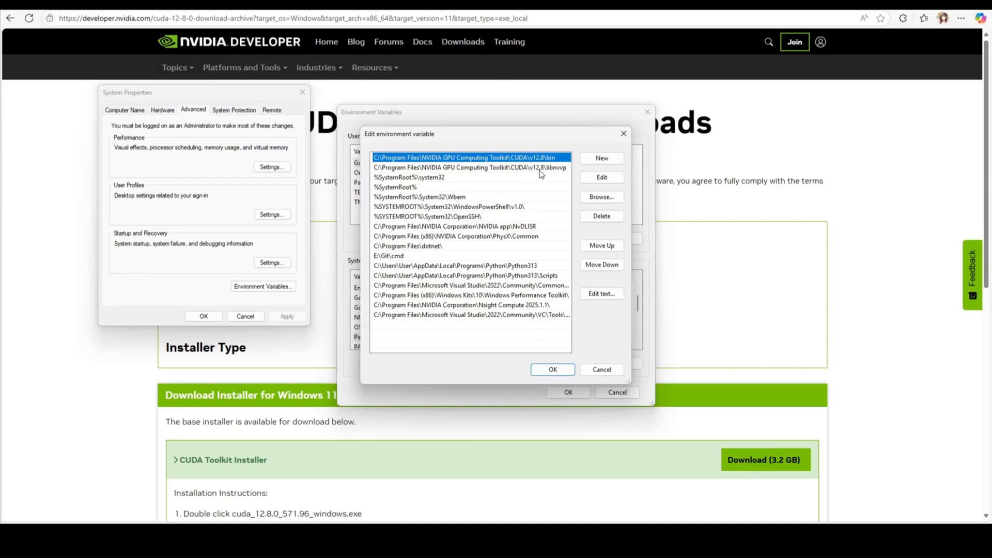
{"action": "mouse_move", "coordinate": [614, 262]}
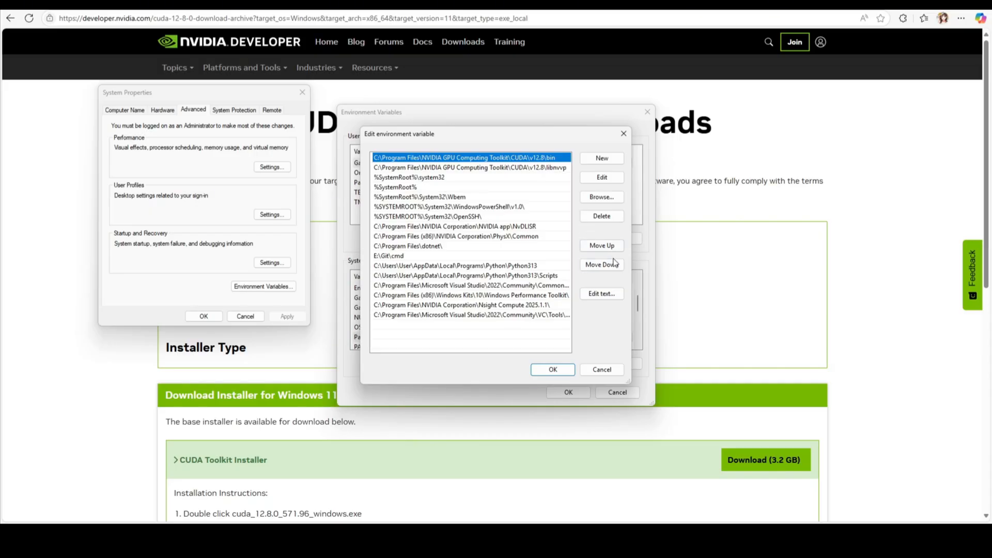
{"action": "mouse_move", "coordinate": [602, 264]}
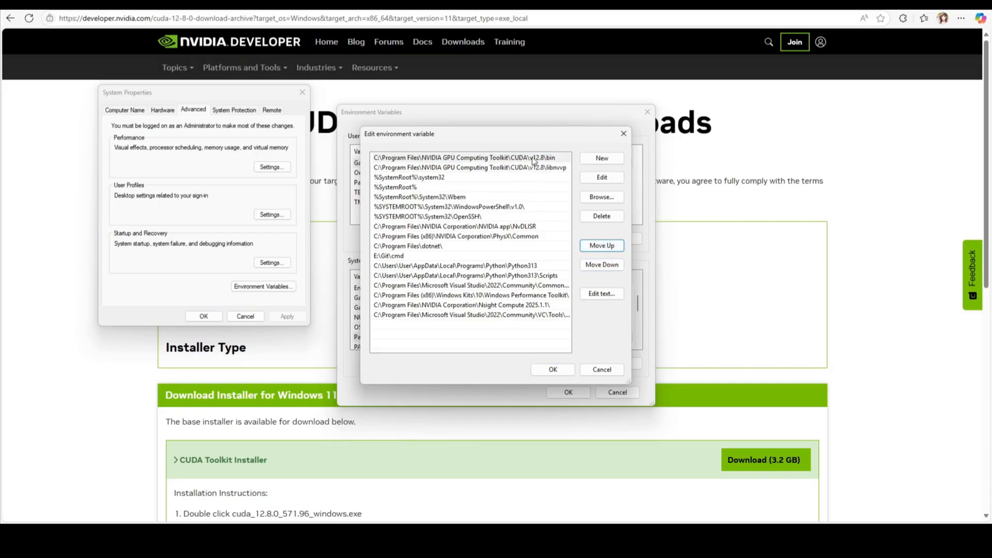
Switch to Command Prompt to install the cp312 SageAttention 2.2.0 wheel after the cp313 rejection
{"action": "left_click", "coordinate": [330, 8]}
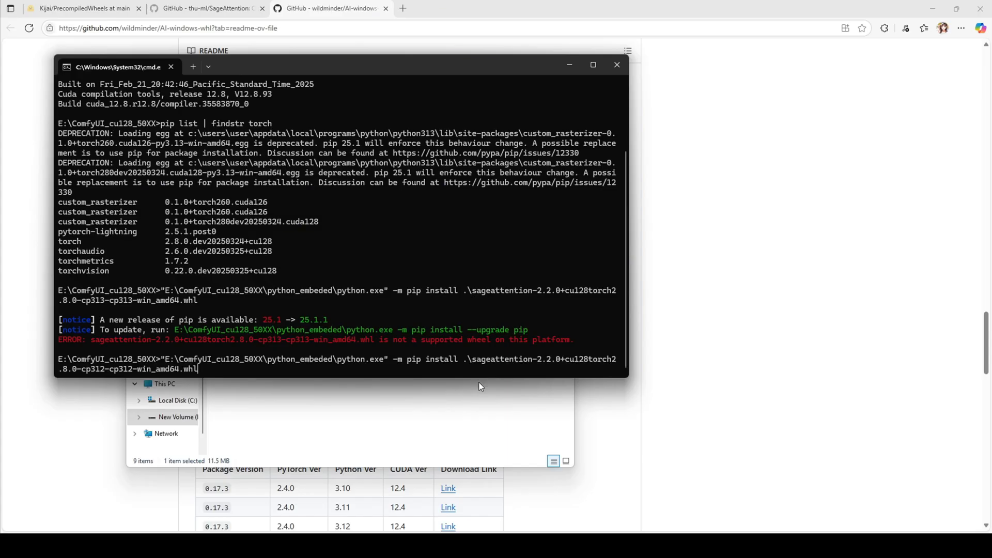
{"action": "mouse_move", "coordinate": [459, 378]}
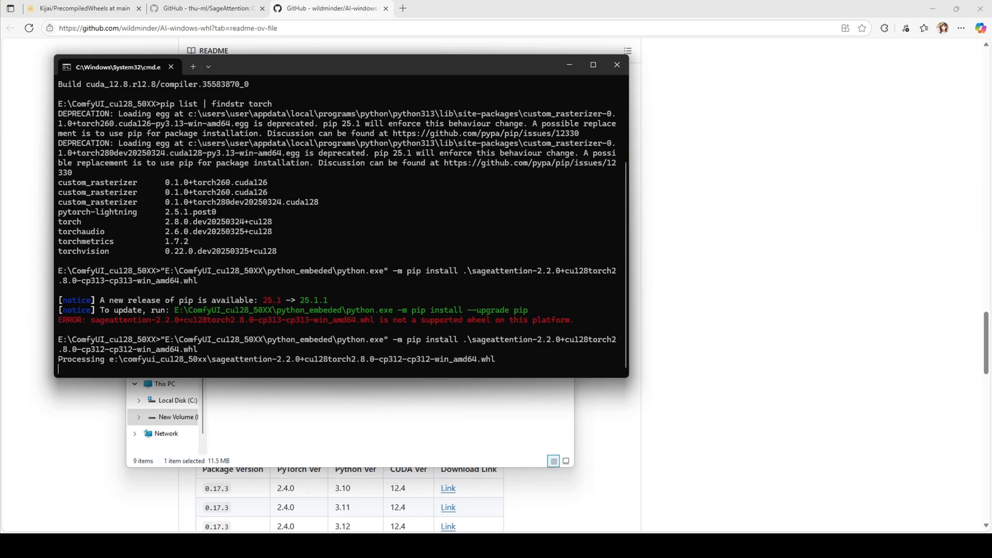
{"action": "mouse_move", "coordinate": [501, 332]}
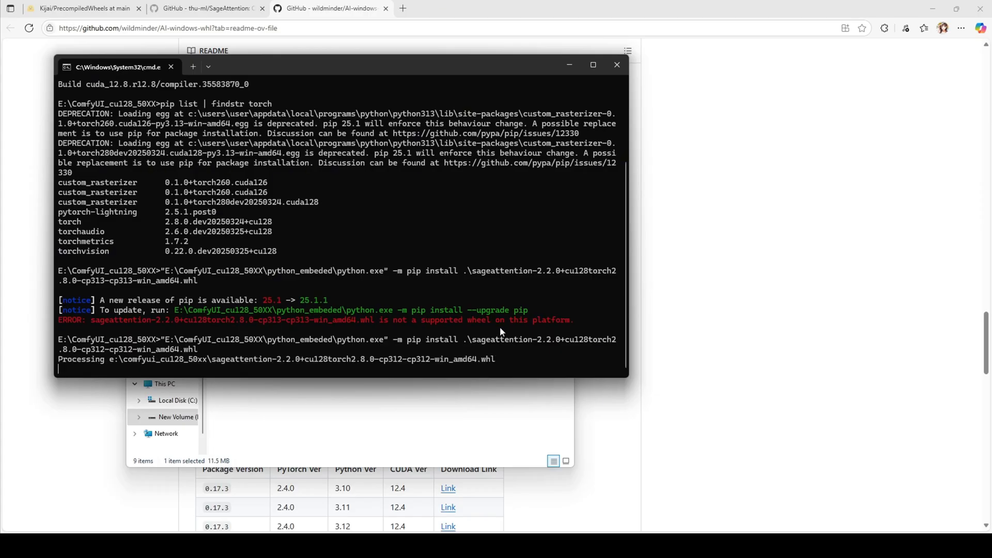